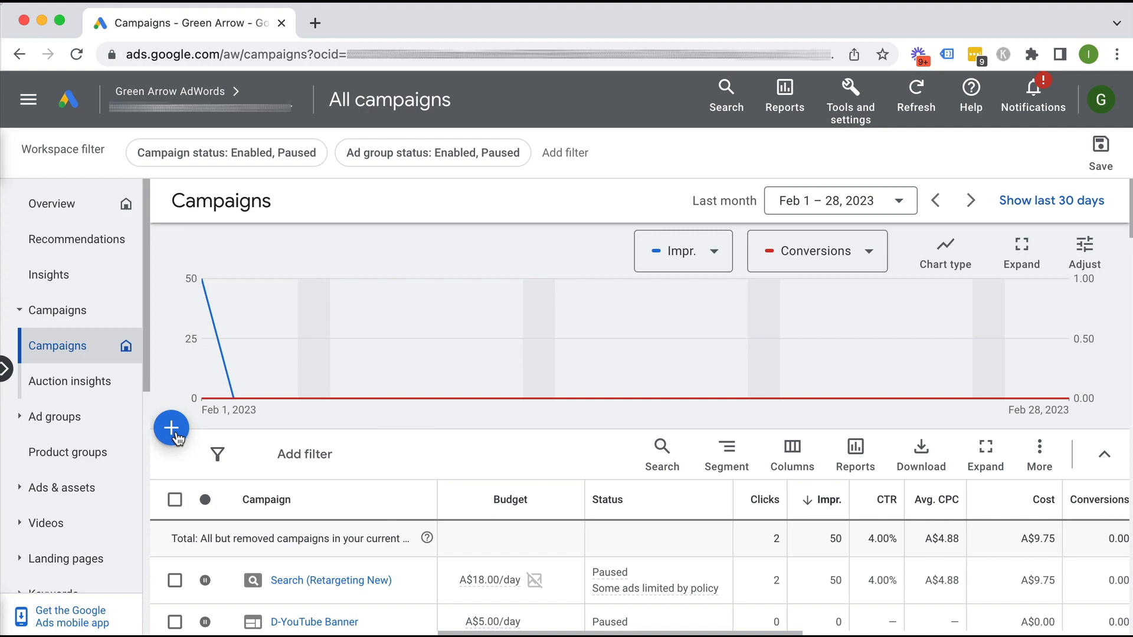
Start a new Leads campaign and review its account-default conversion goals.
click(171, 427)
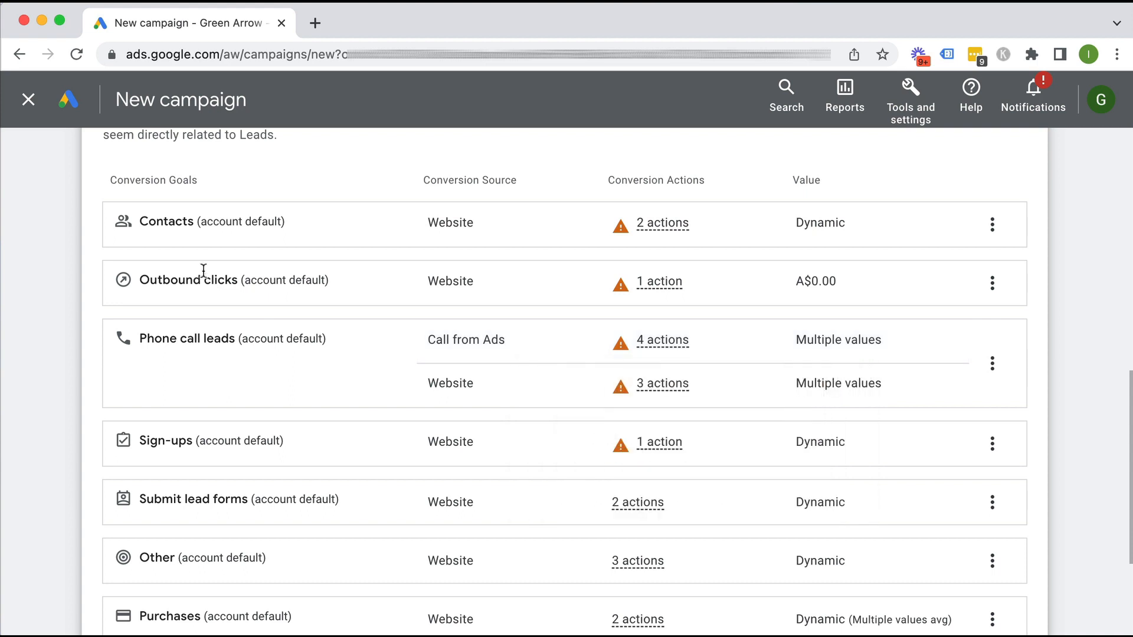
mouse_move(63, 312)
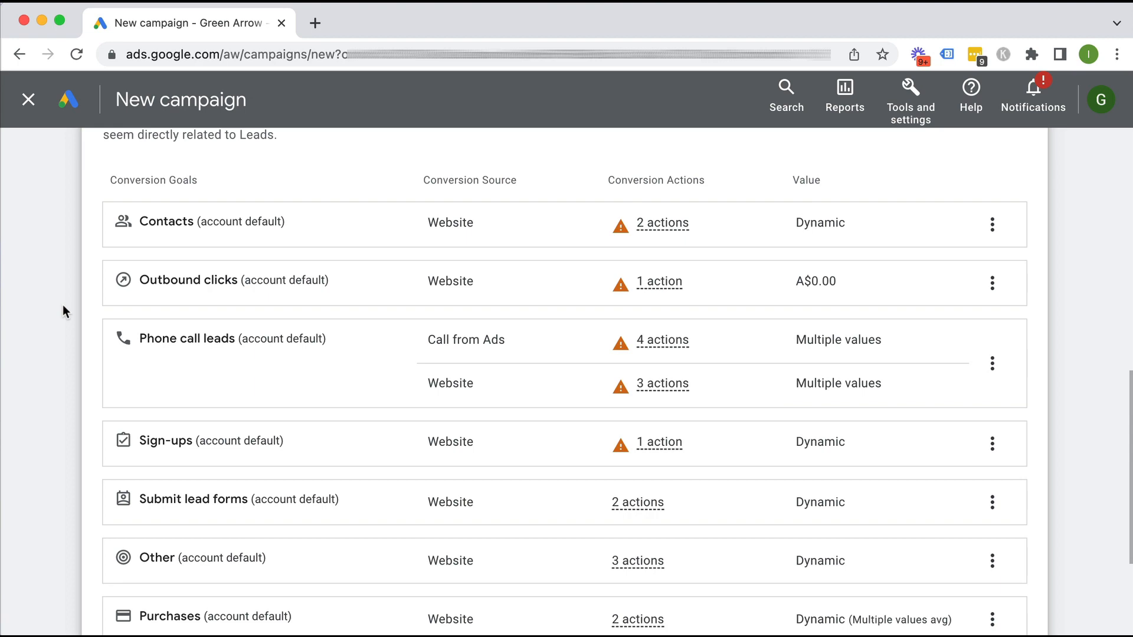
scroll(down, 3)
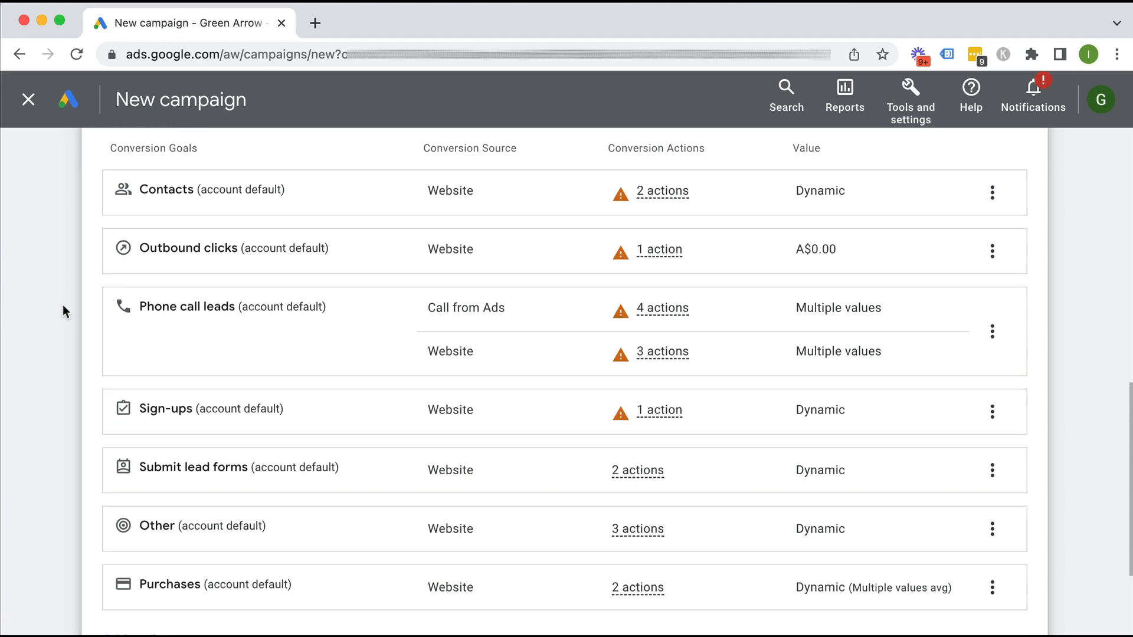
scroll(down, 3)
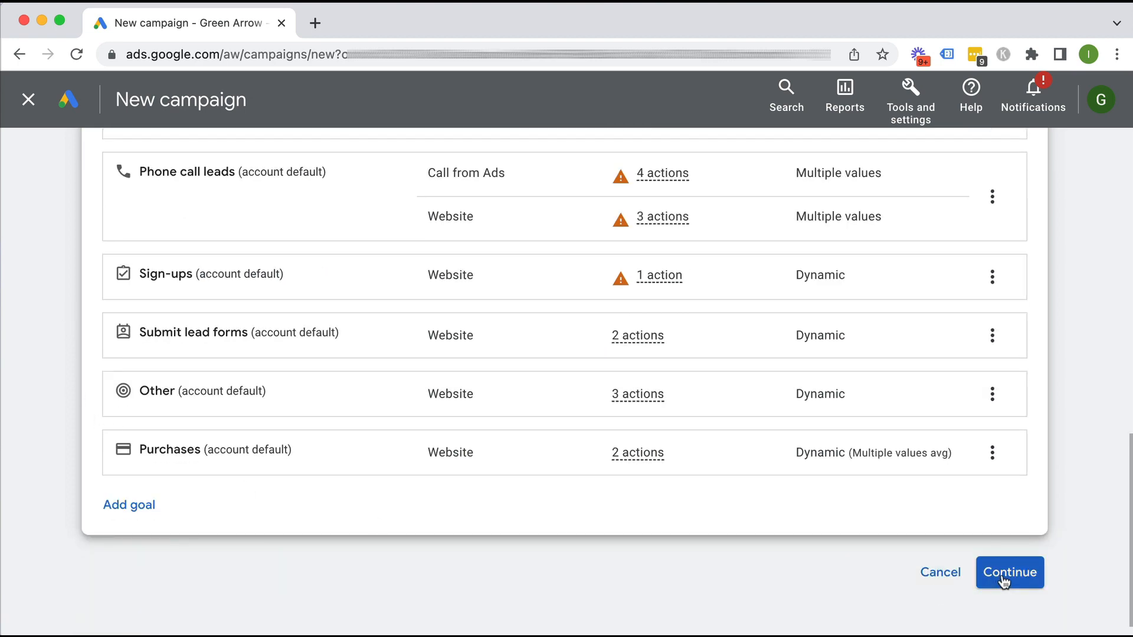
Choose a Search campaign aimed at website visits to teachtraffic.com.
click(1011, 572)
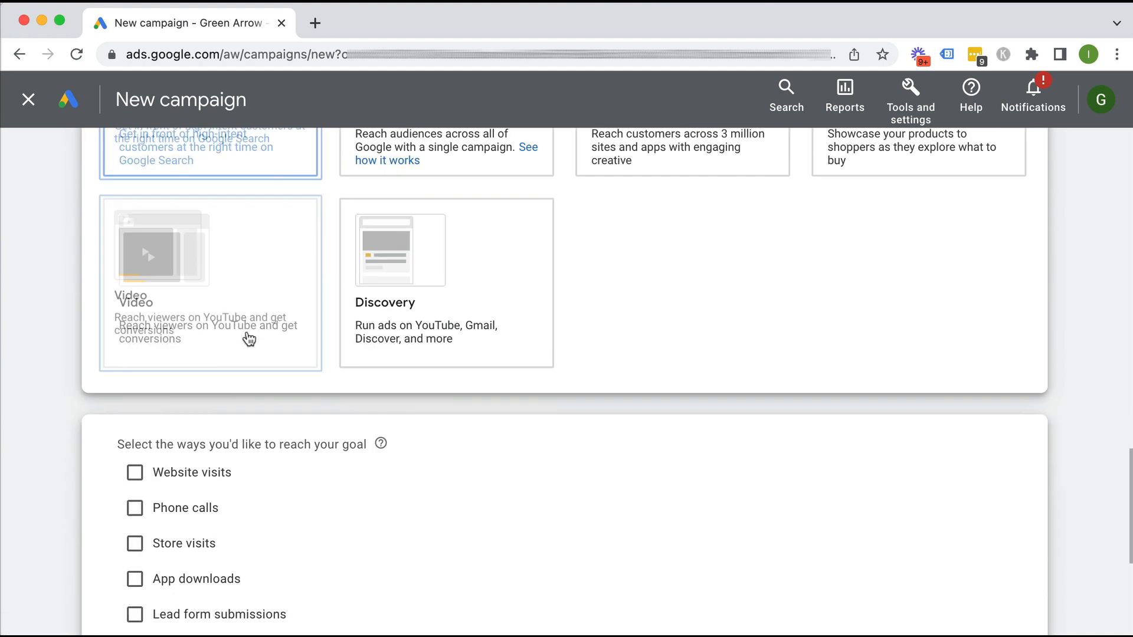
click(135, 472)
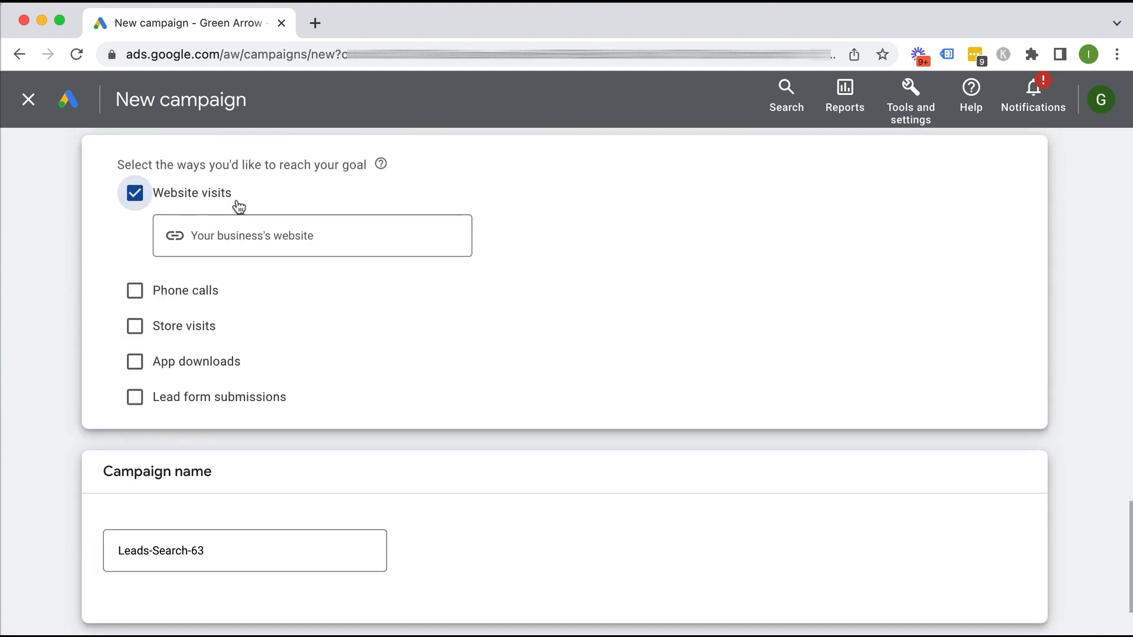
text(teacht)
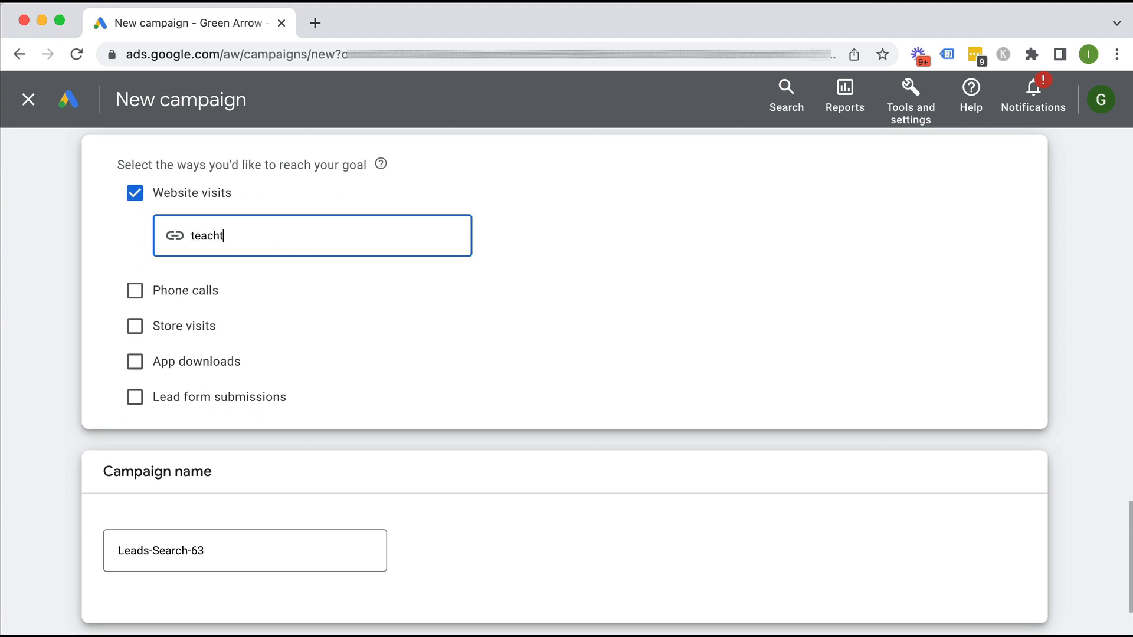
text(raffic.com)
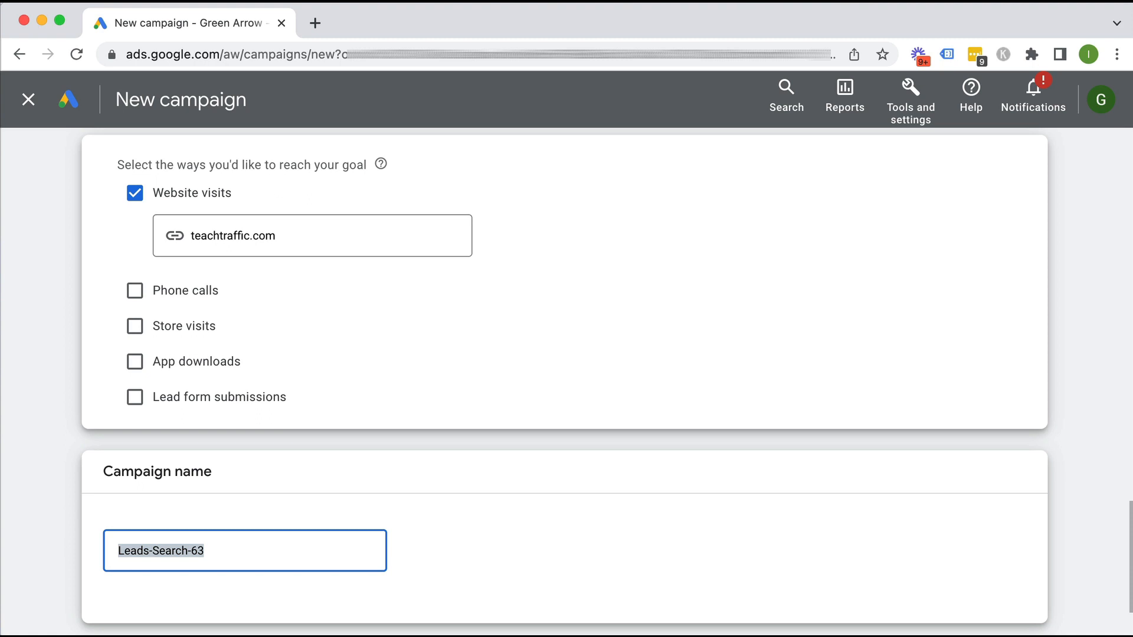
Name the campaign 'Dynamic - Test' and continue.
text(Dynam)
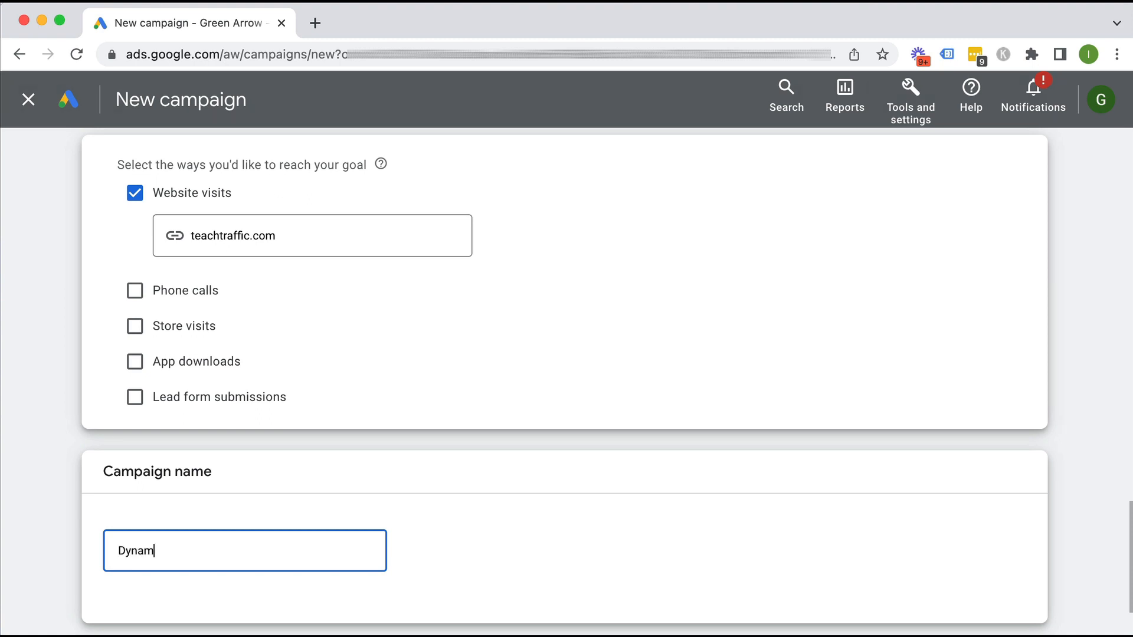
text(ic - T)
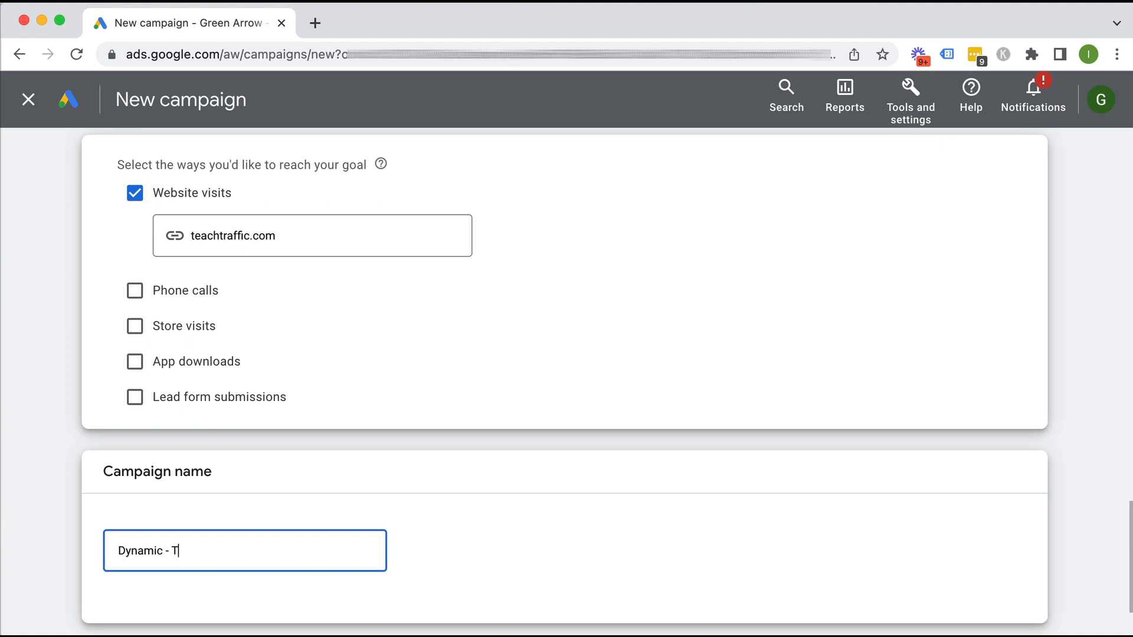
text(est)
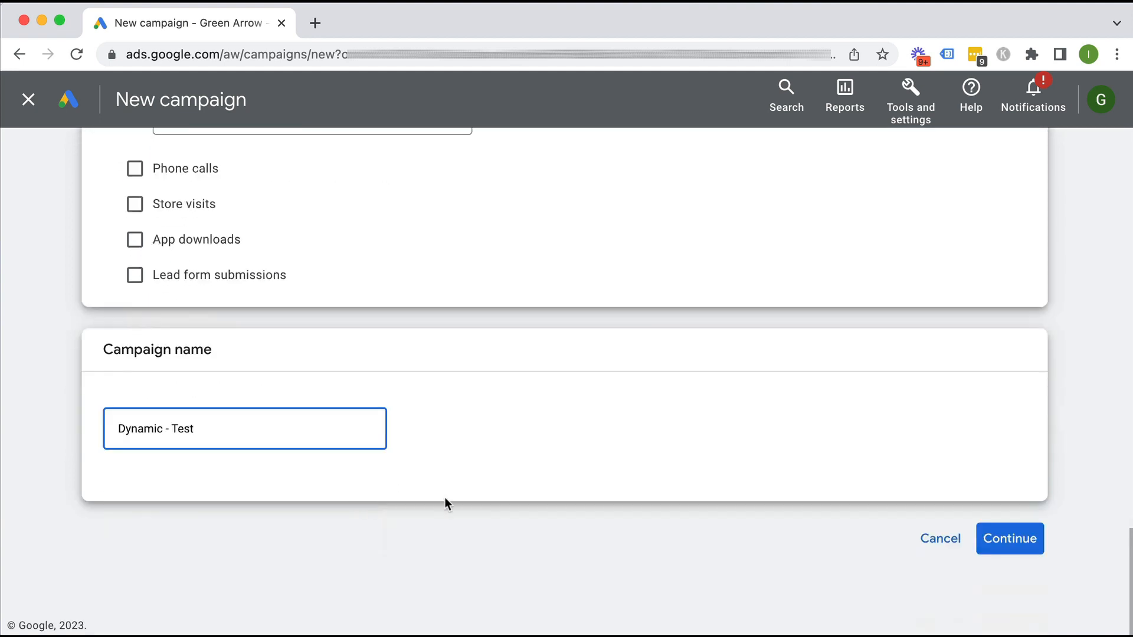
click(1009, 538)
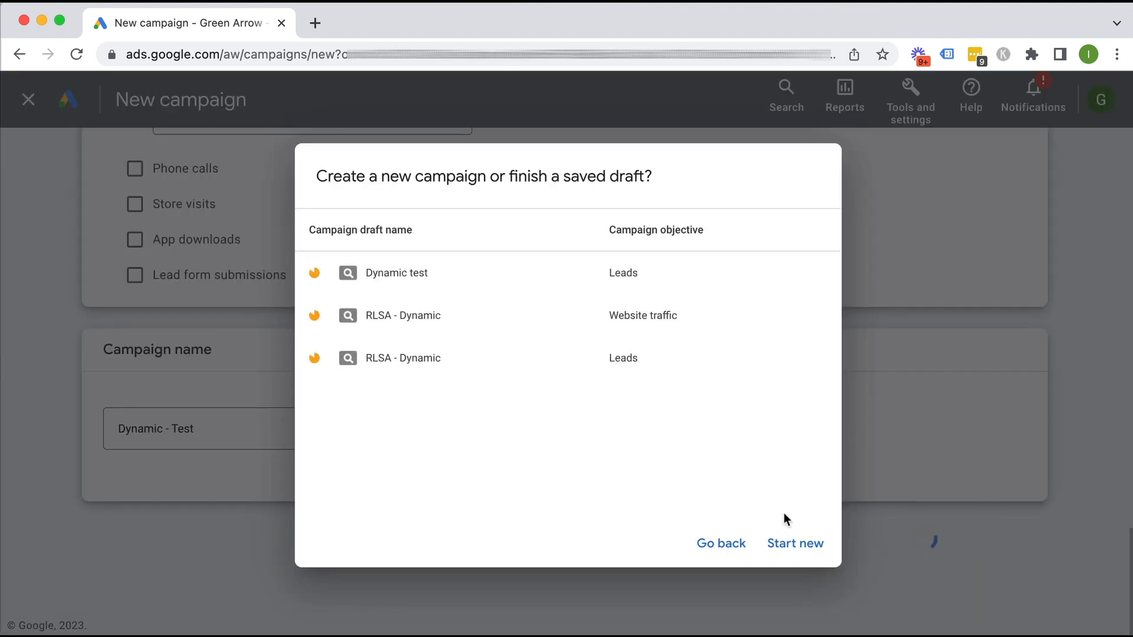
Start a fresh campaign instead of a draft, keeping Conversions bidding.
click(796, 543)
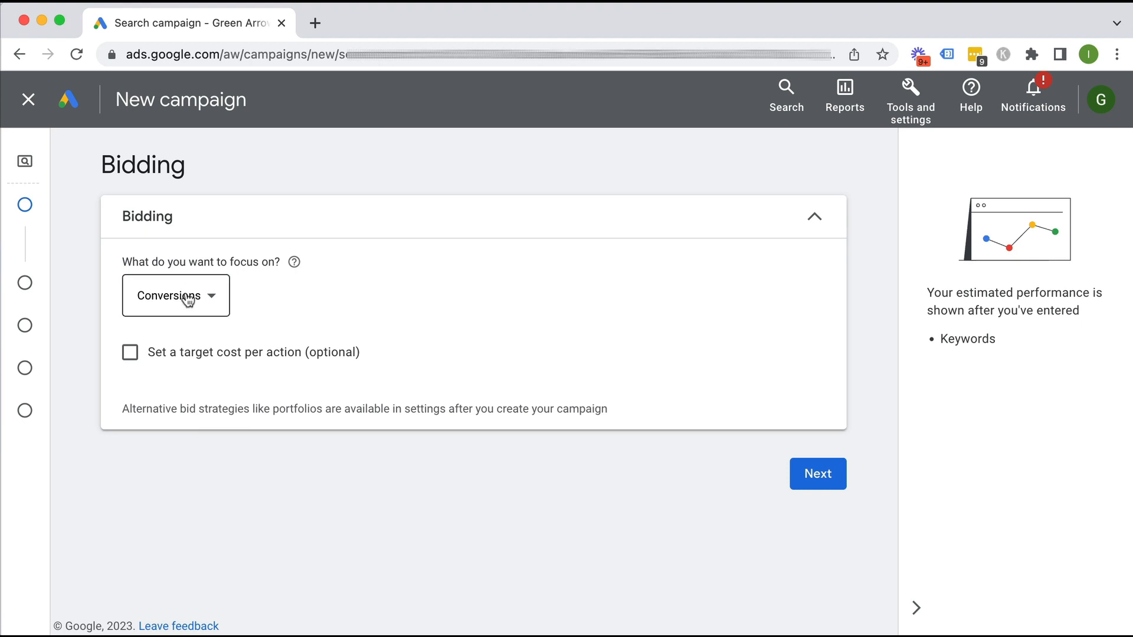
mouse_move(165, 324)
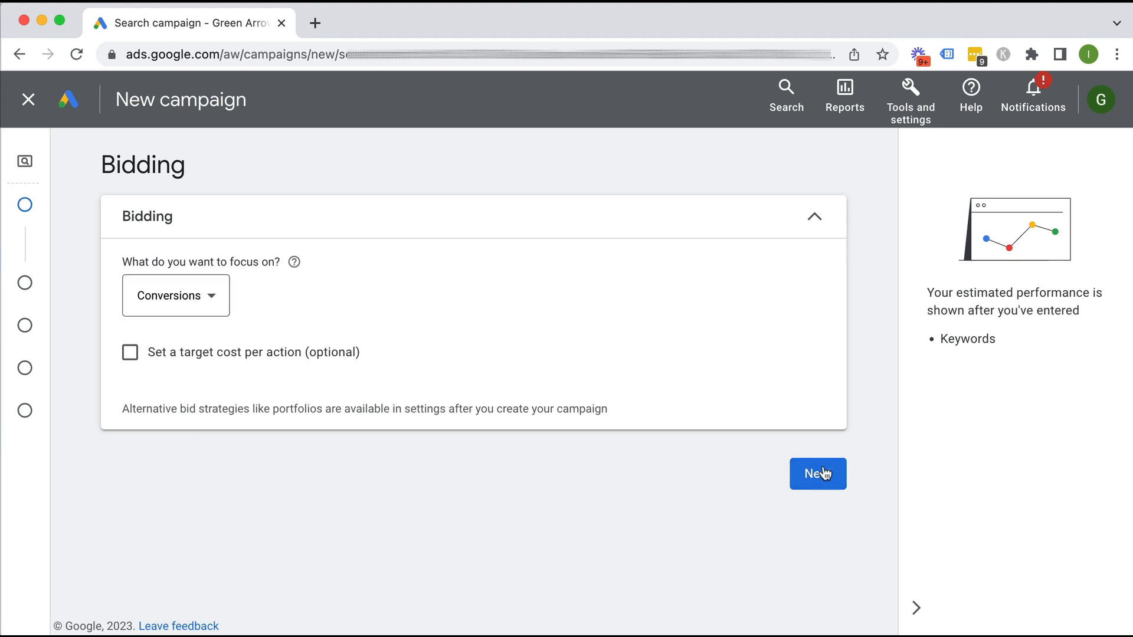
click(817, 473)
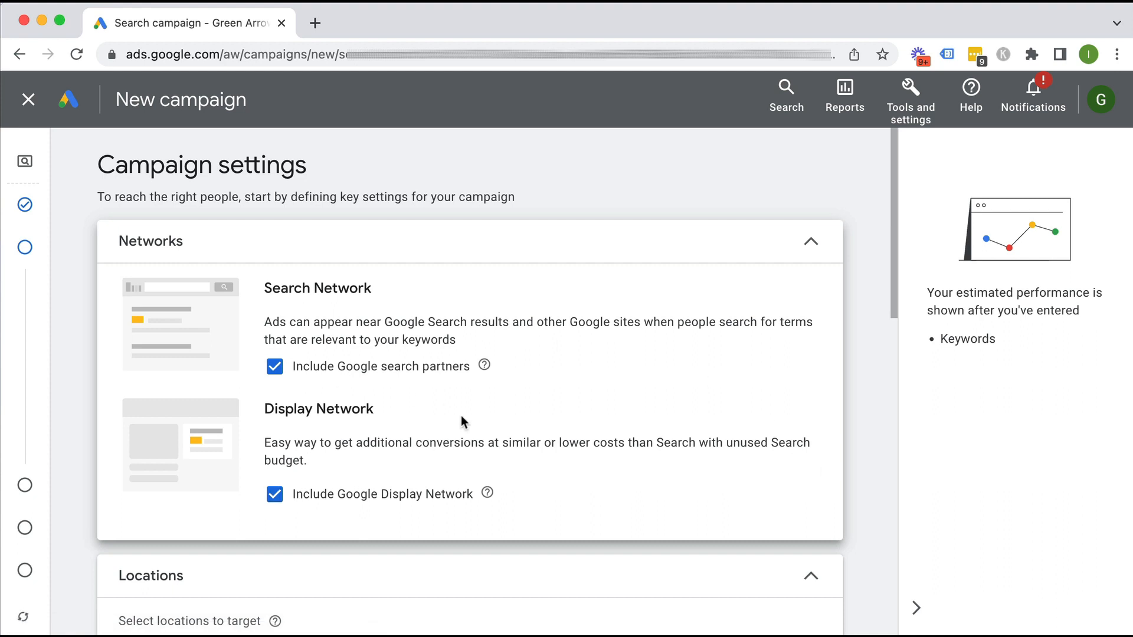
Exclude the Display Network and Google search partners from the campaign's networks.
click(275, 495)
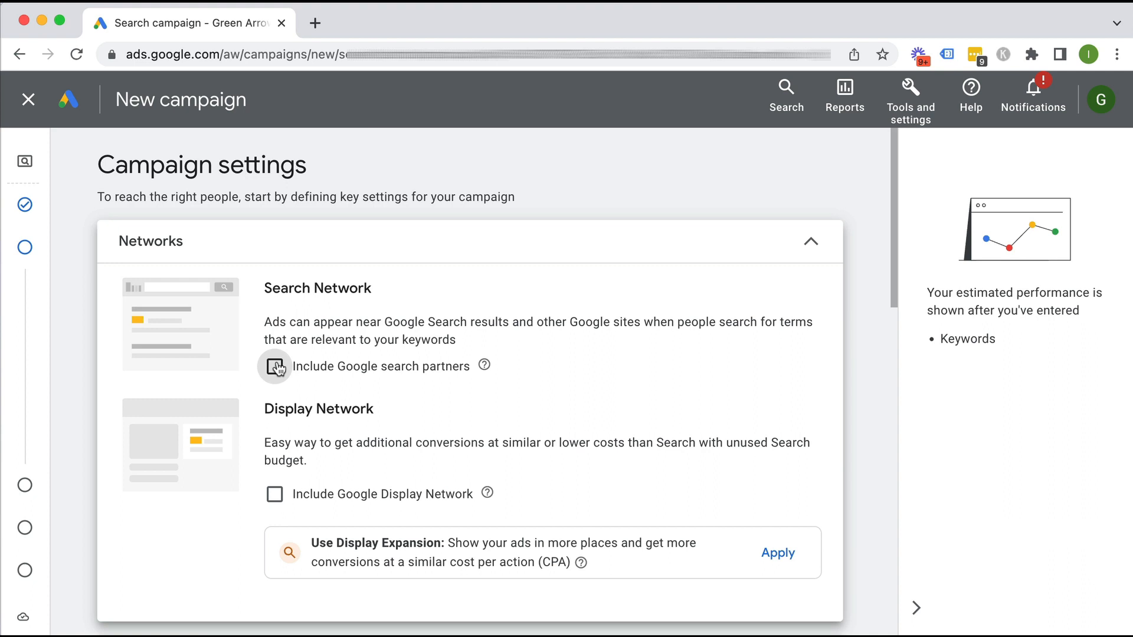
click(274, 367)
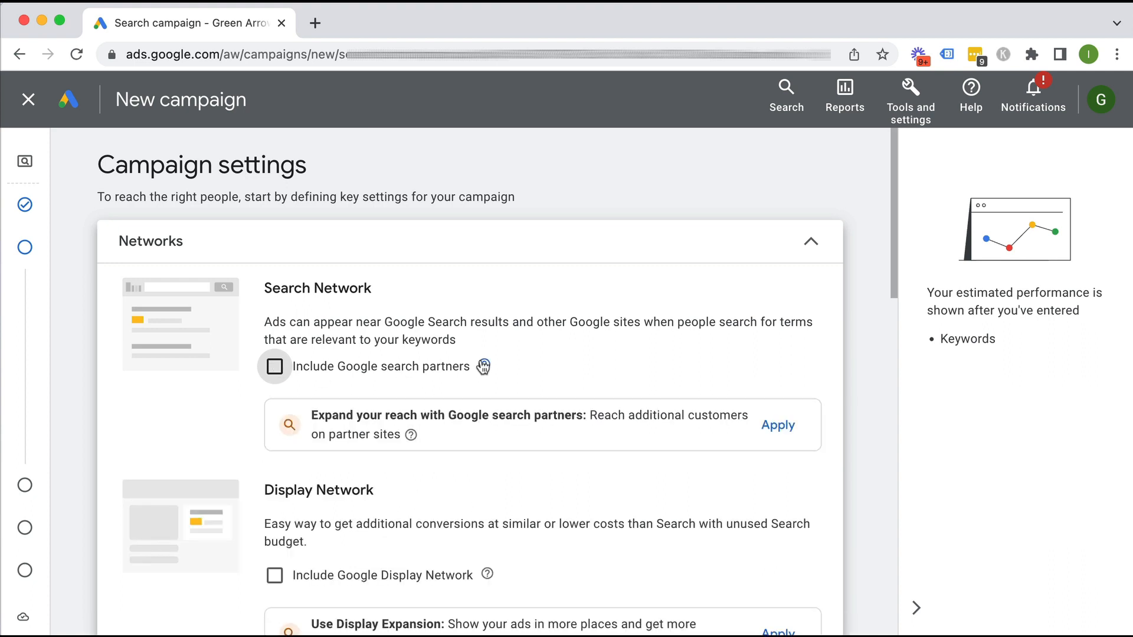
mouse_move(618, 190)
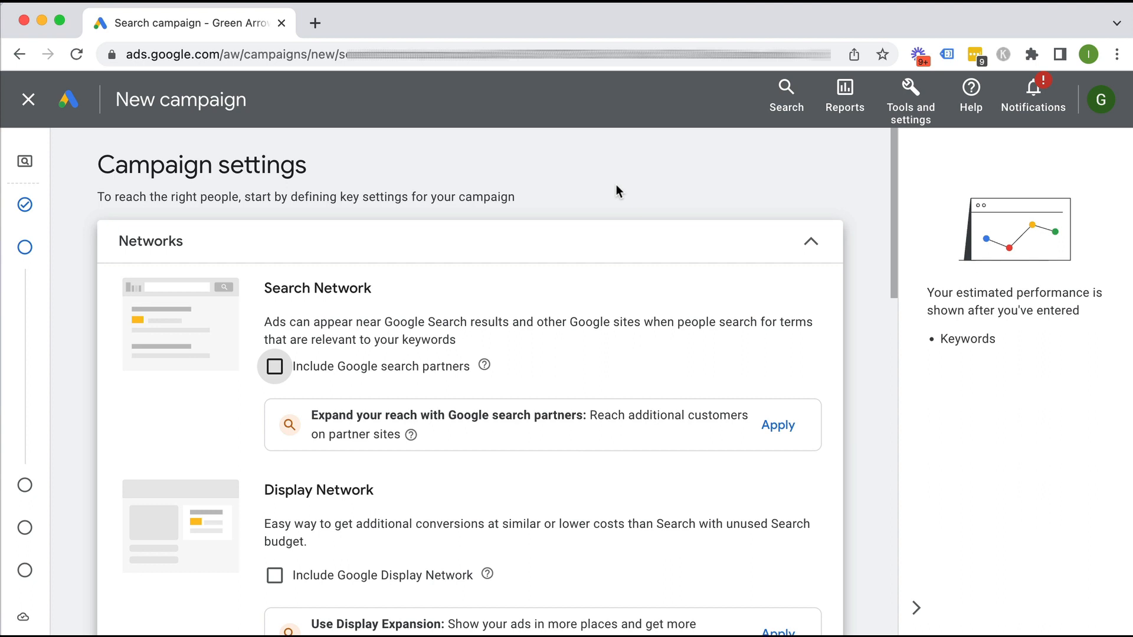
mouse_move(609, 196)
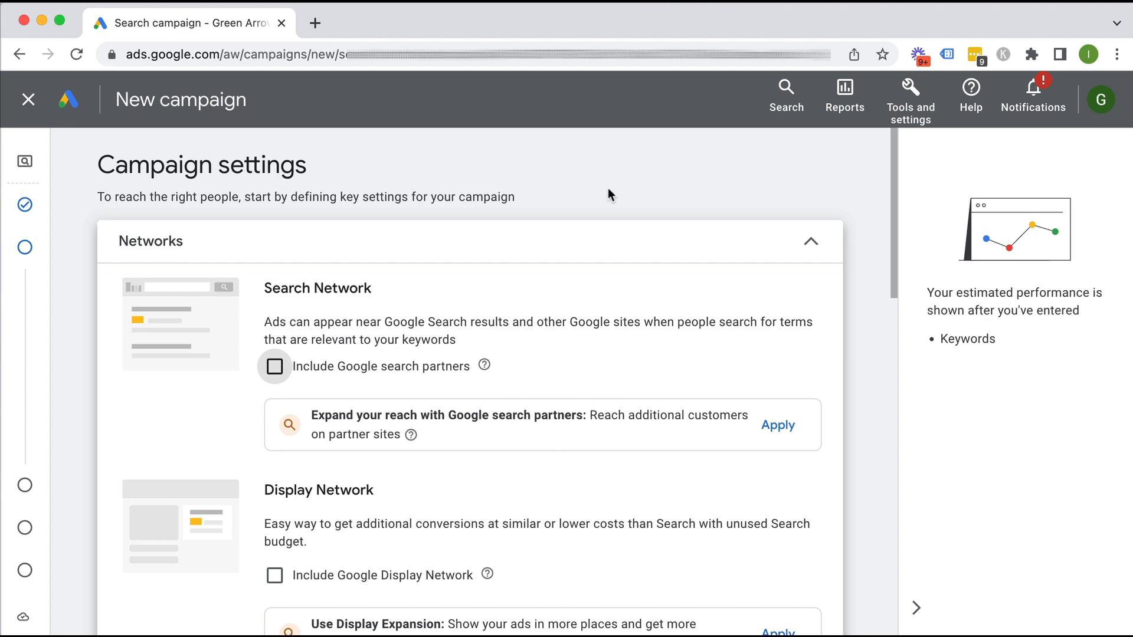
mouse_move(592, 221)
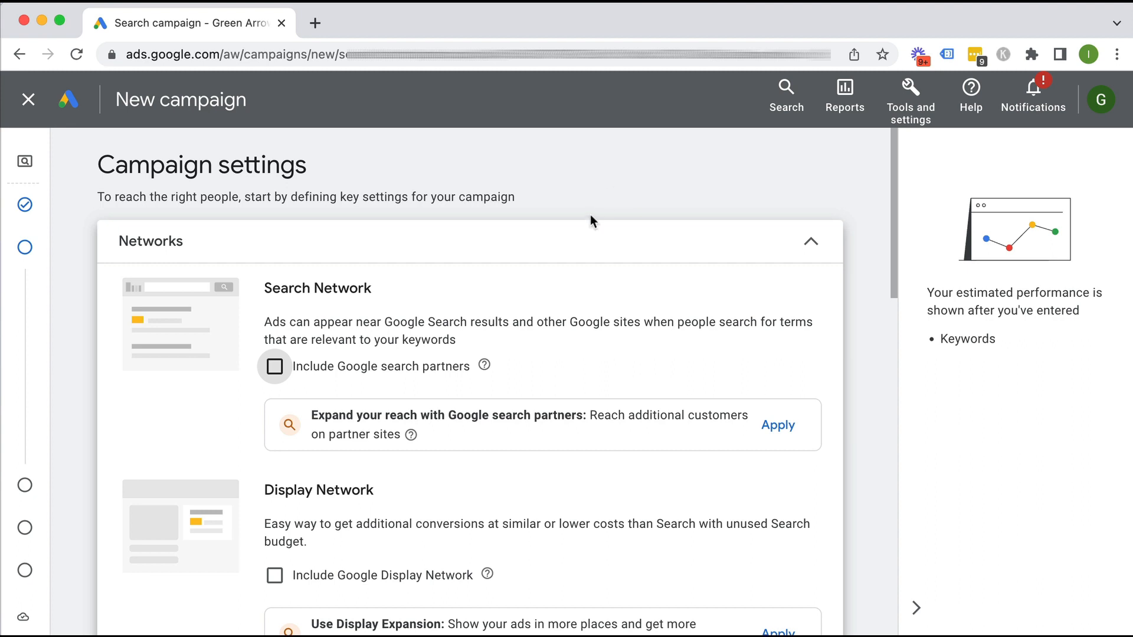
scroll(down, 3)
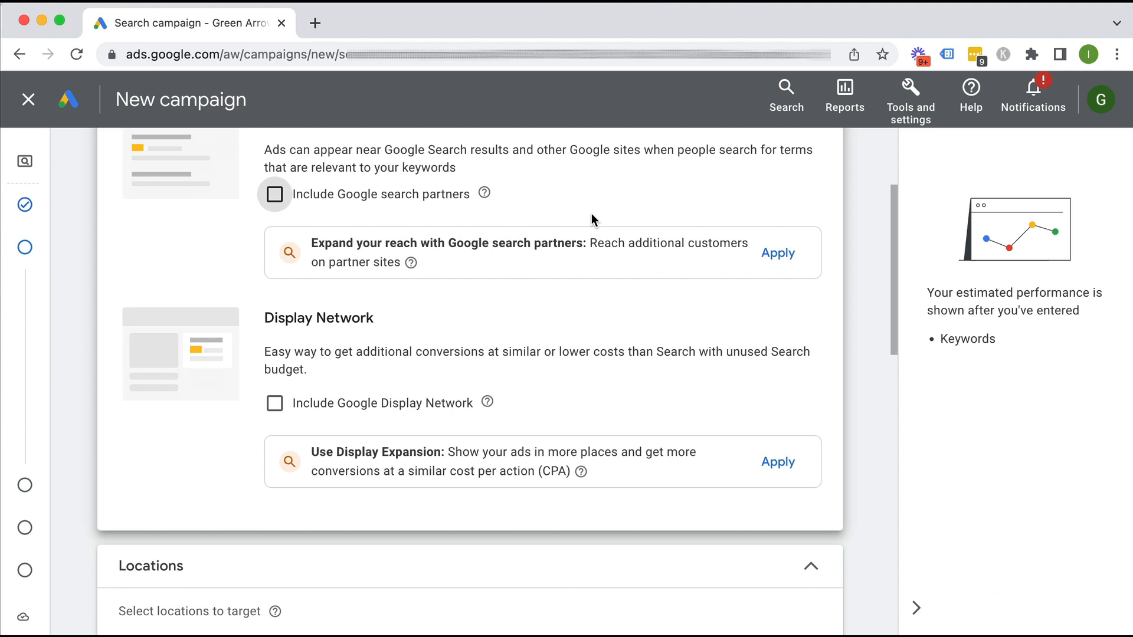
scroll(down, 3)
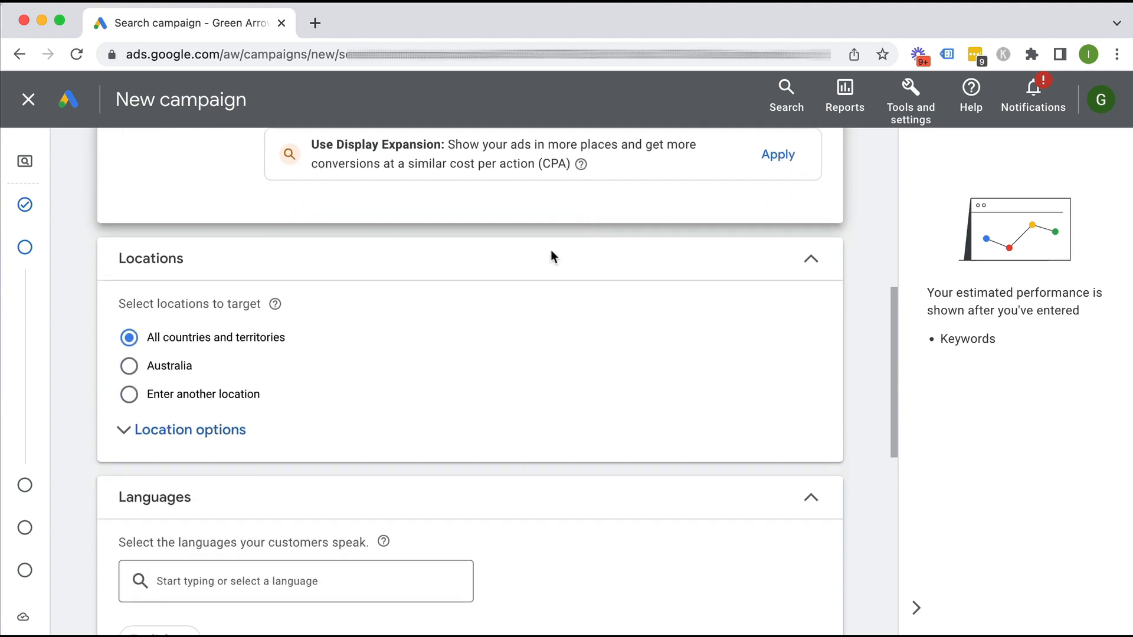
Target the United States, reaching only people in or regularly there.
click(129, 394)
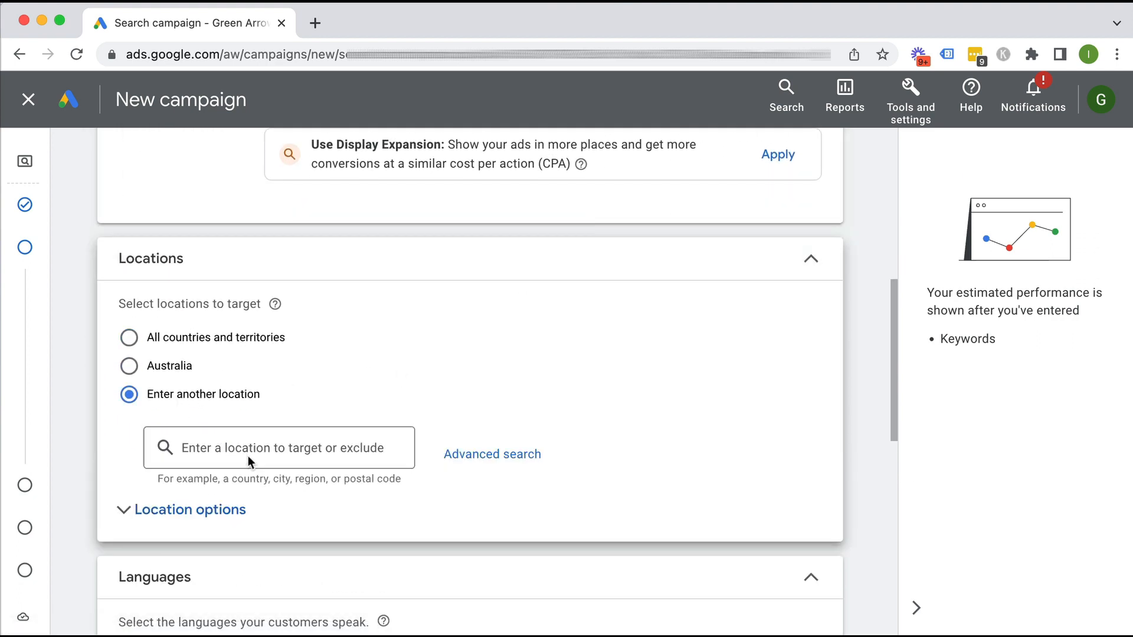
text(united)
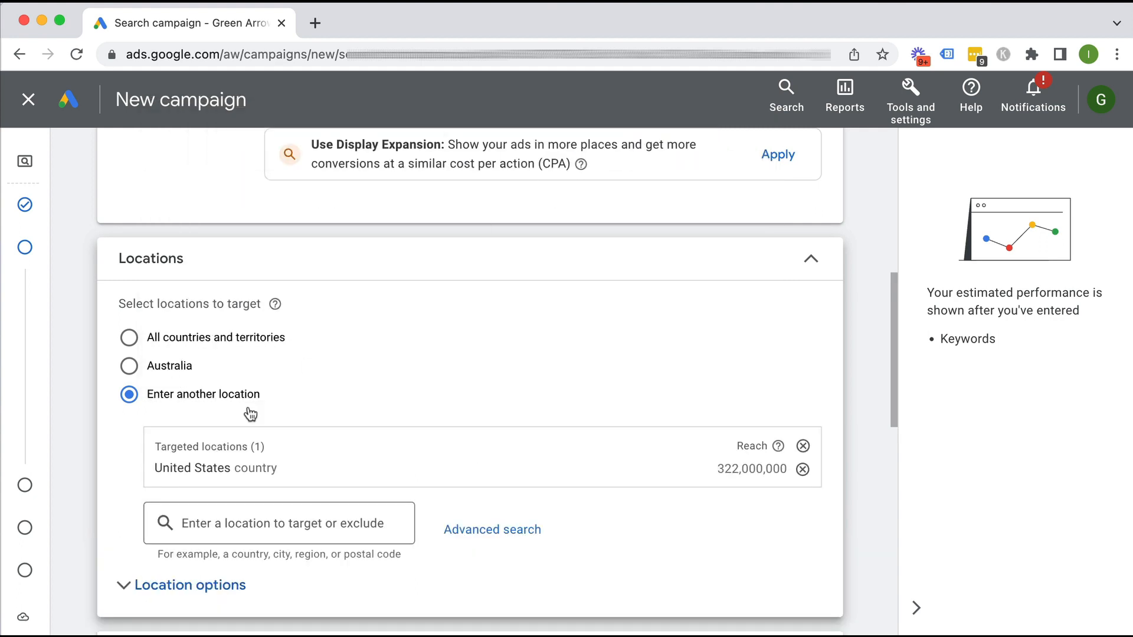
mouse_move(254, 465)
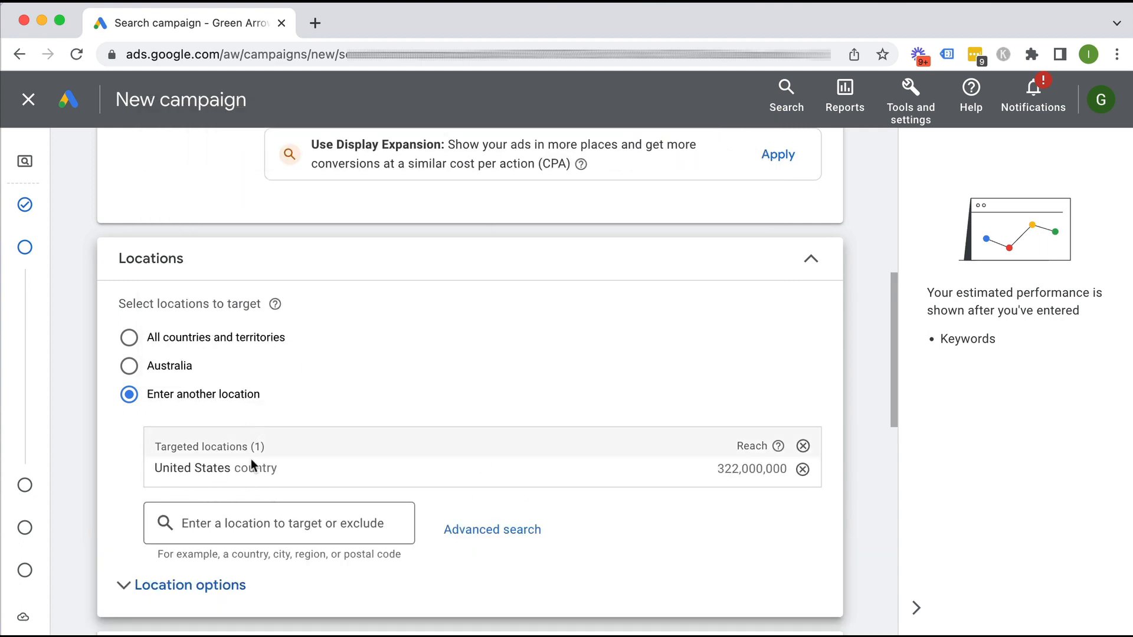
scroll(down, 3)
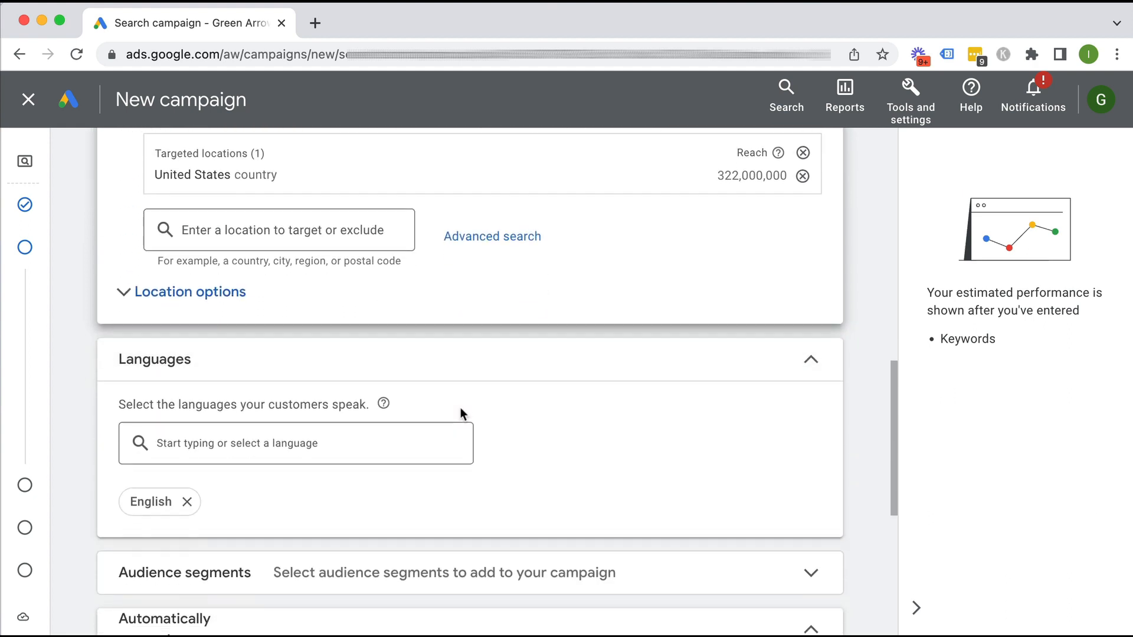
click(182, 291)
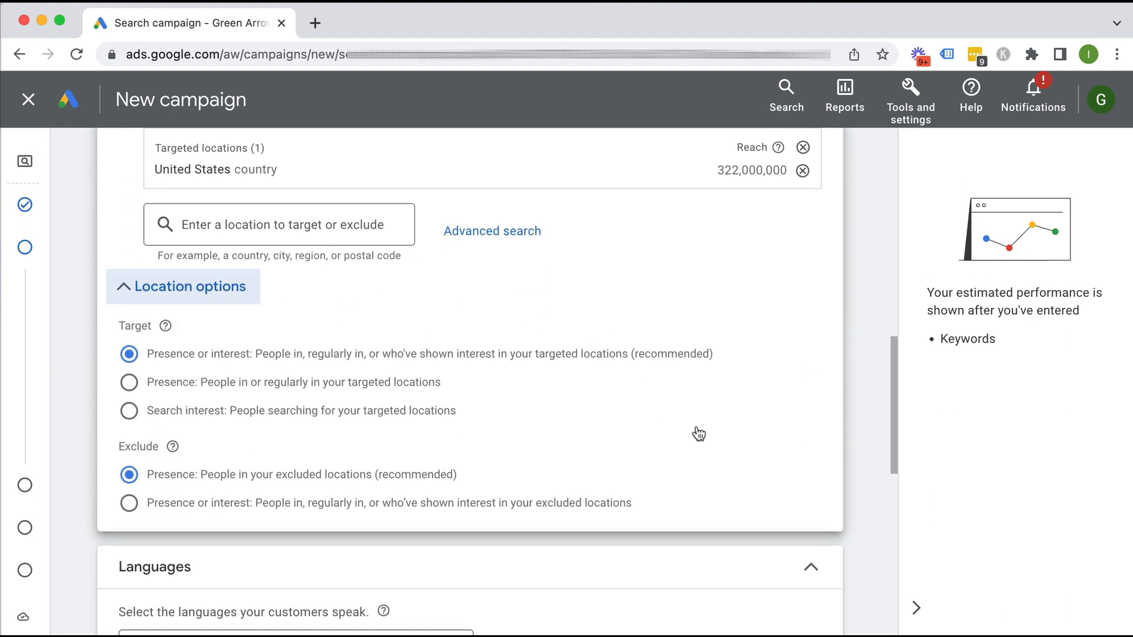
scroll(down, 3)
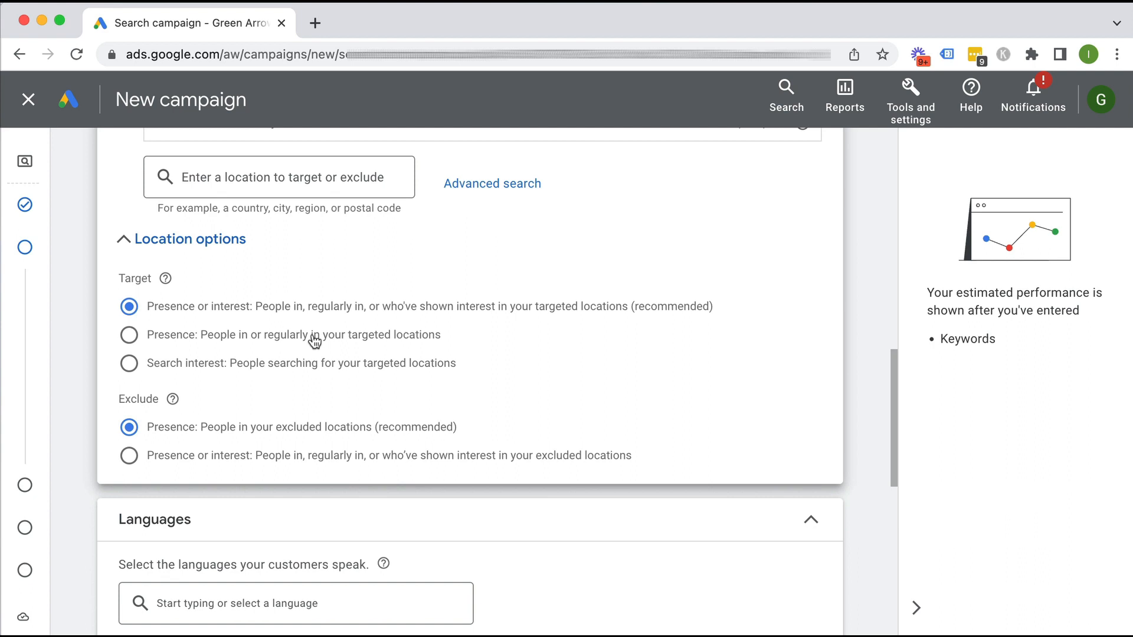
click(129, 335)
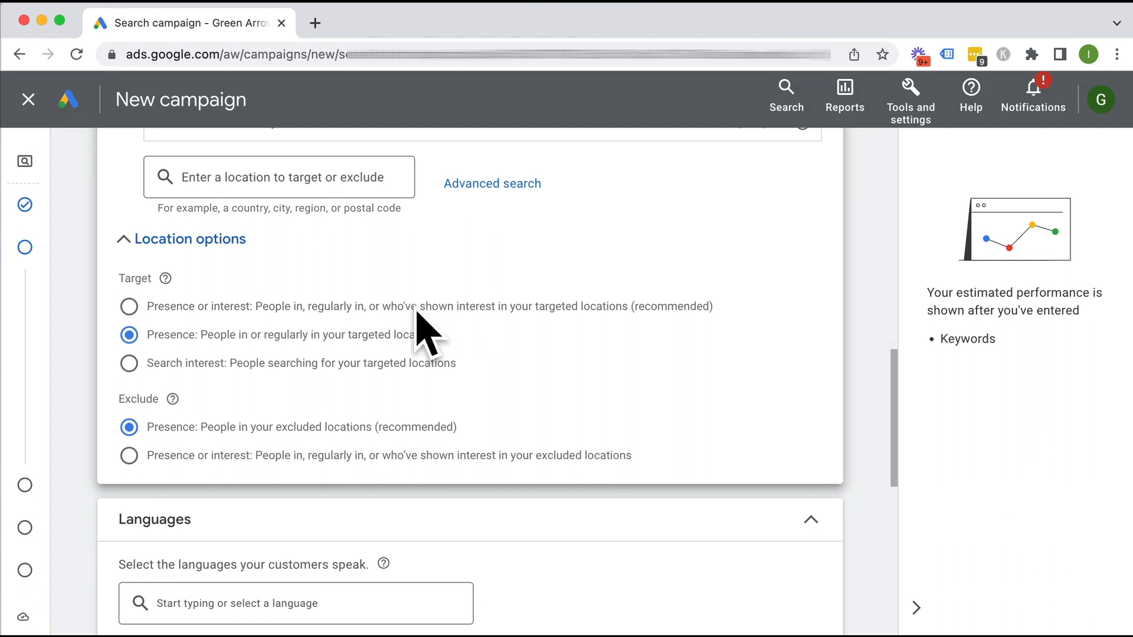
mouse_move(505, 317)
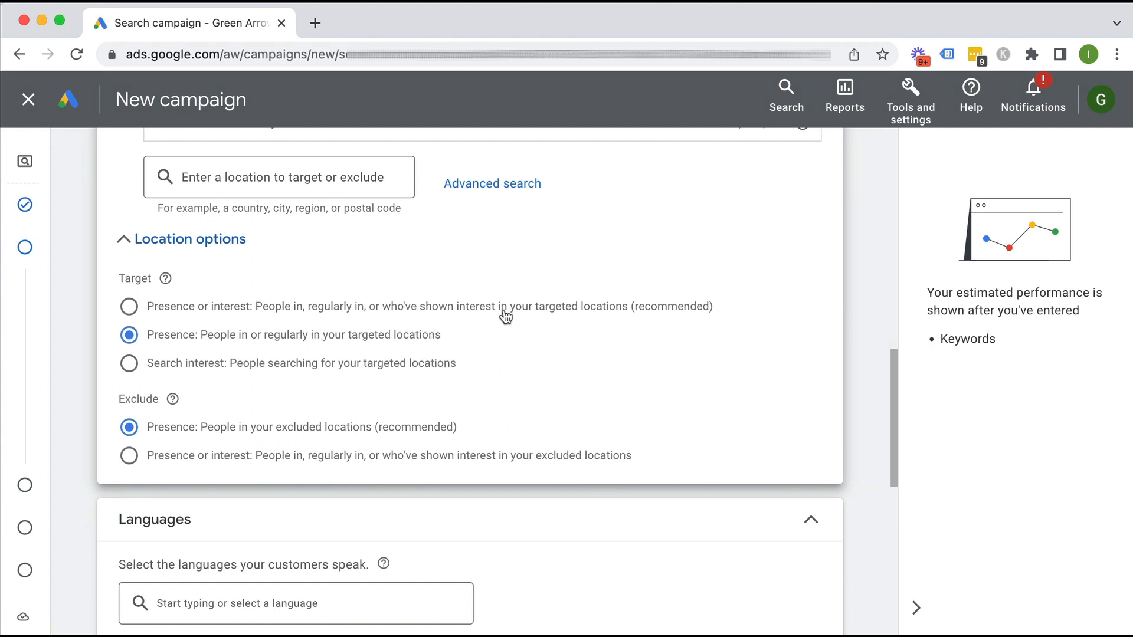
mouse_move(211, 345)
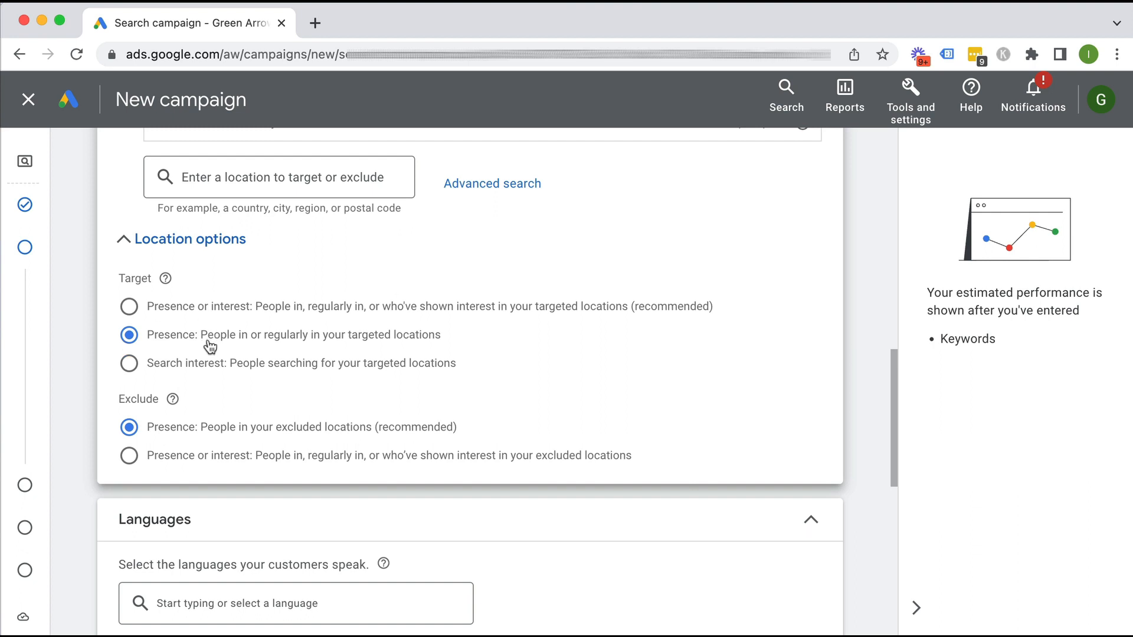
scroll(down, 3)
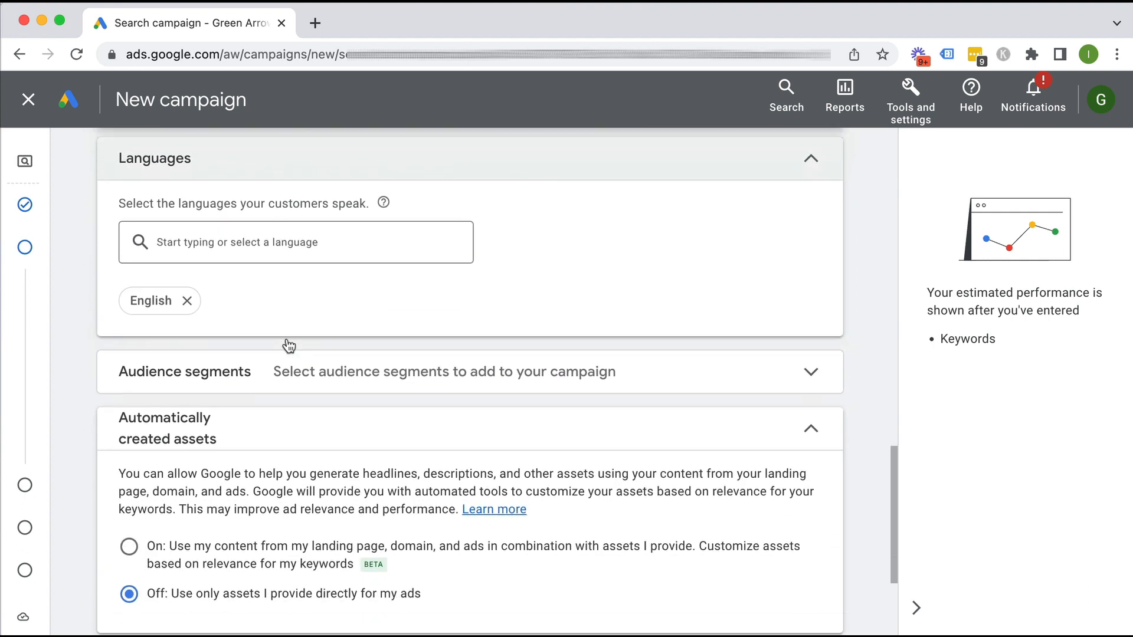
Delete the prefilled Ad group 1 and its keywords.
scroll(down, 3)
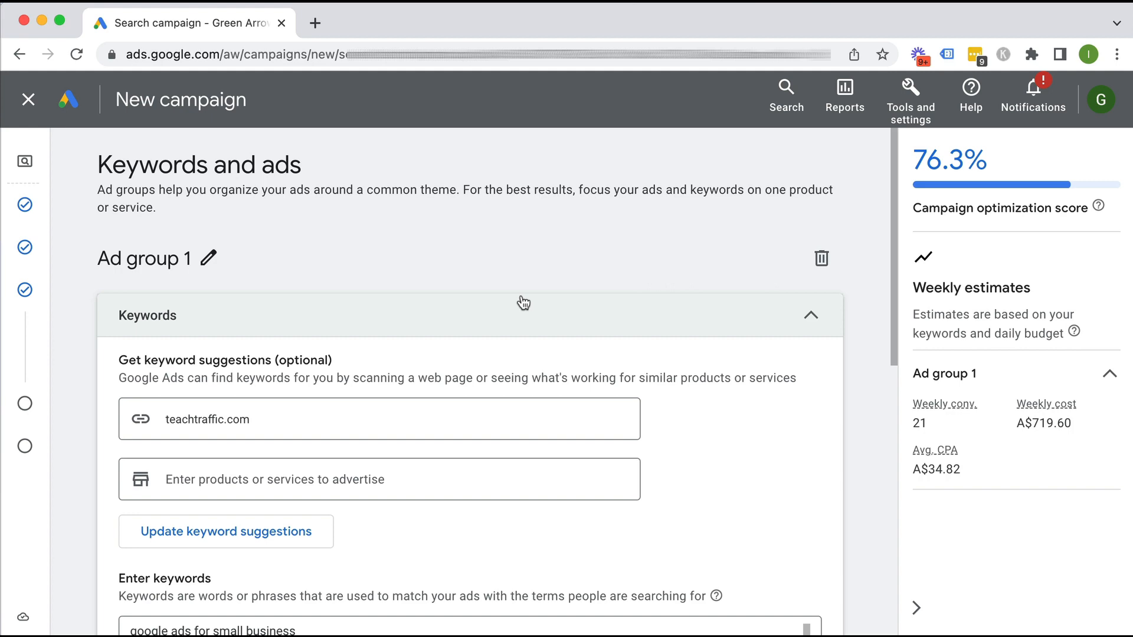
scroll(down, 3)
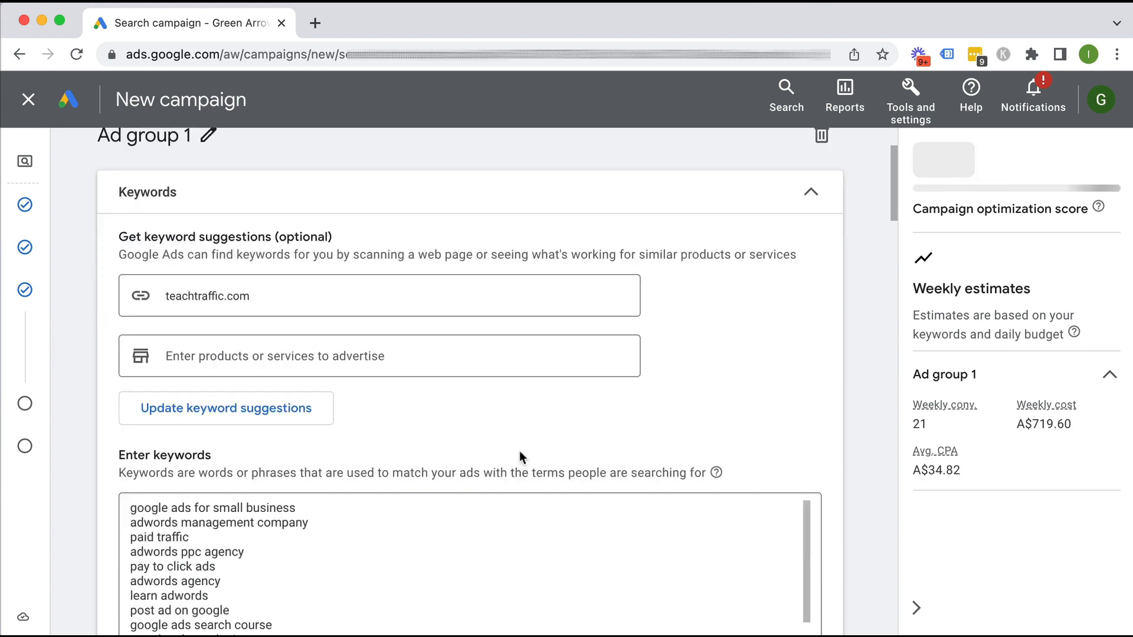
click(821, 135)
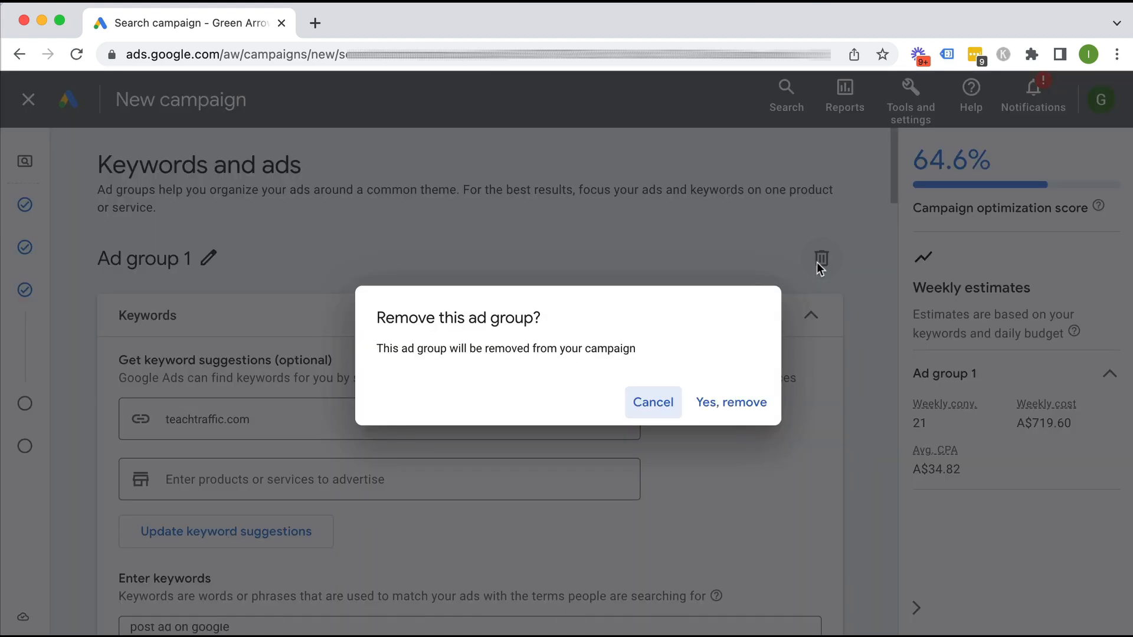
click(731, 401)
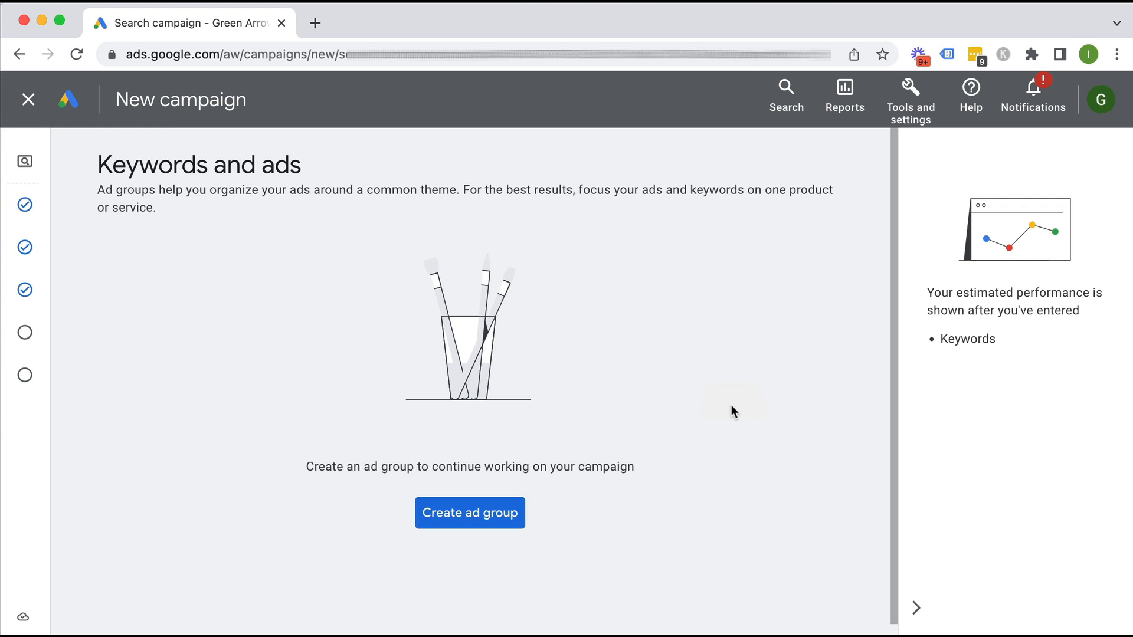
mouse_move(389, 565)
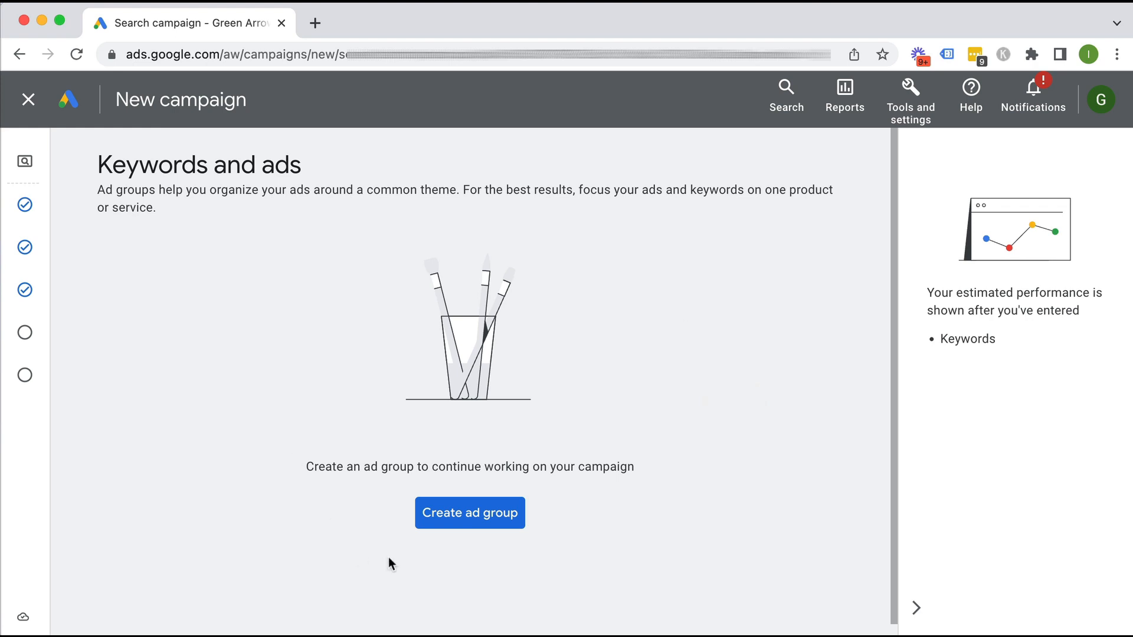
mouse_move(440, 566)
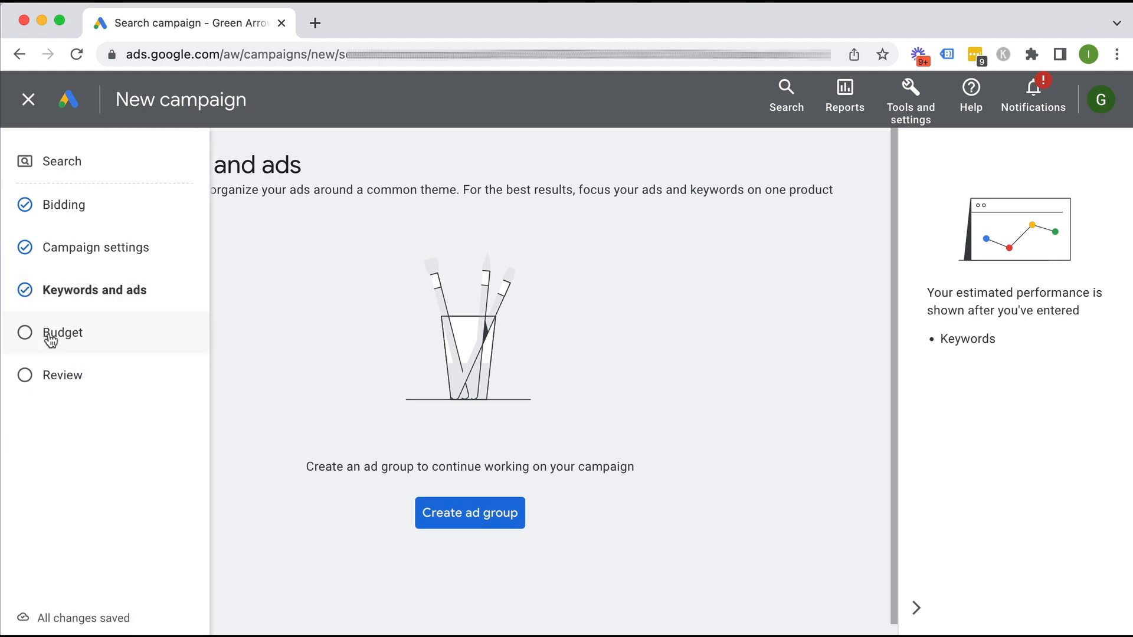
Set a custom A$10 daily budget for the campaign.
click(62, 333)
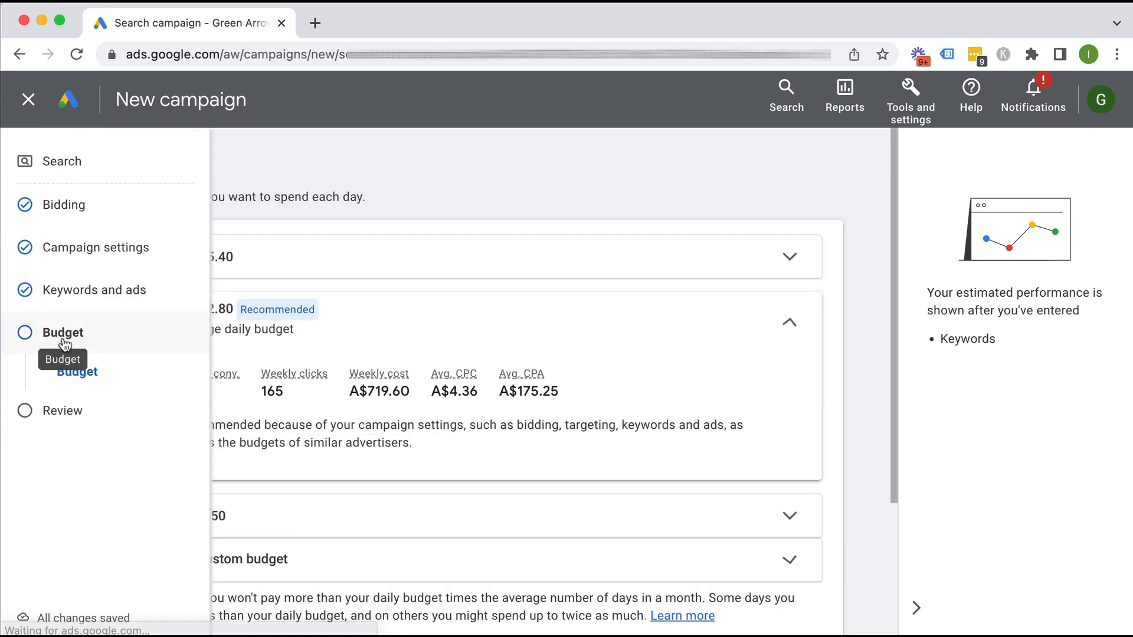
scroll(down, 3)
text(10)
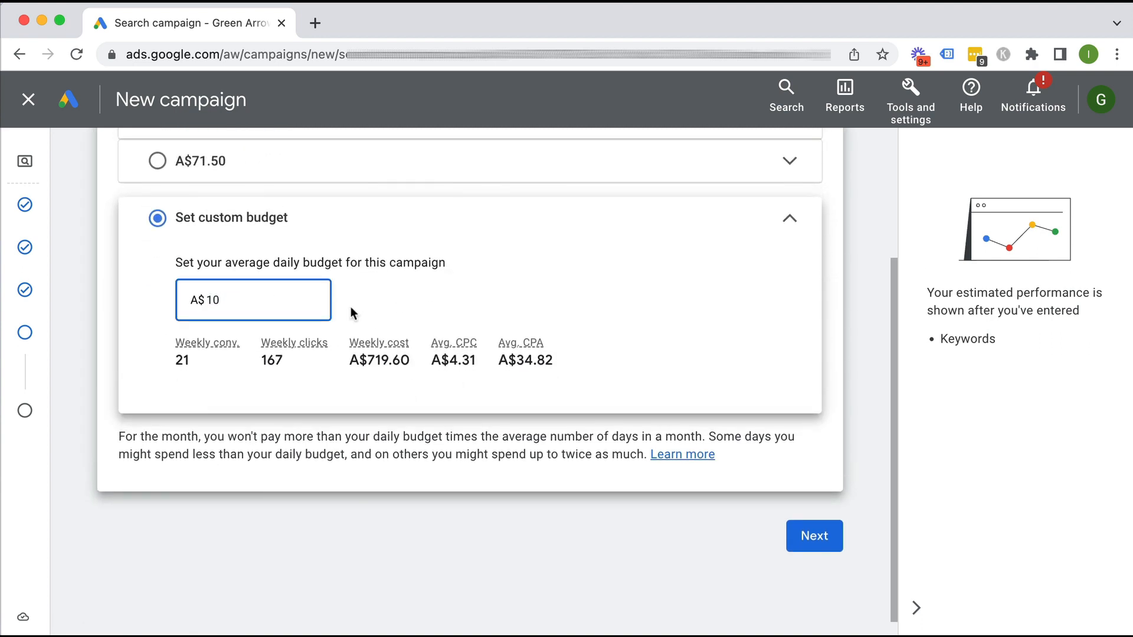
click(814, 537)
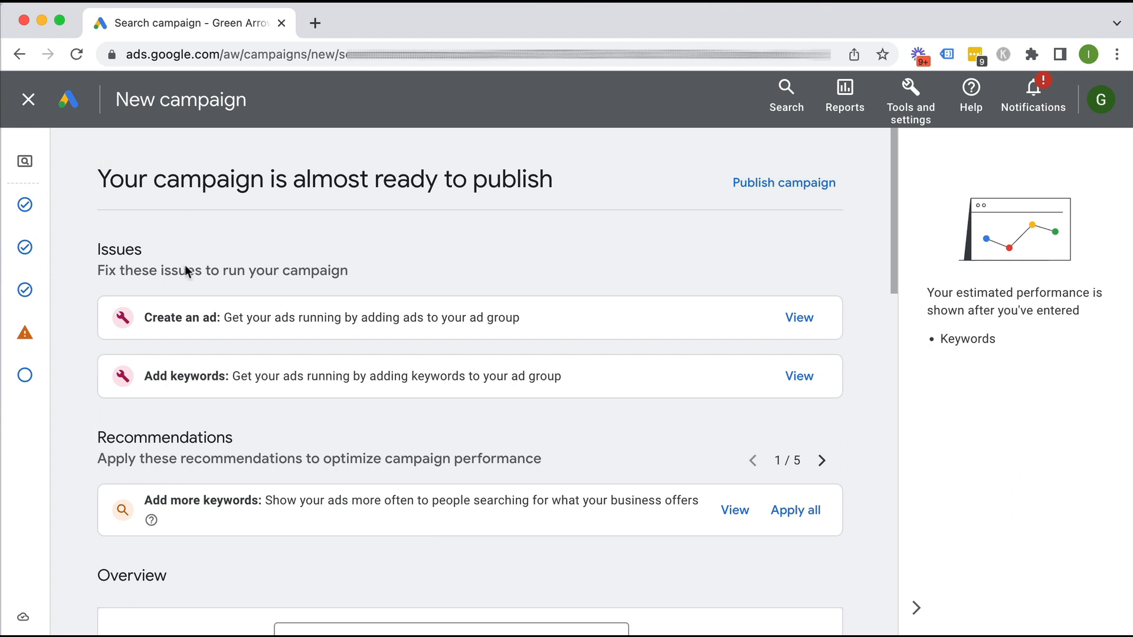
mouse_move(167, 331)
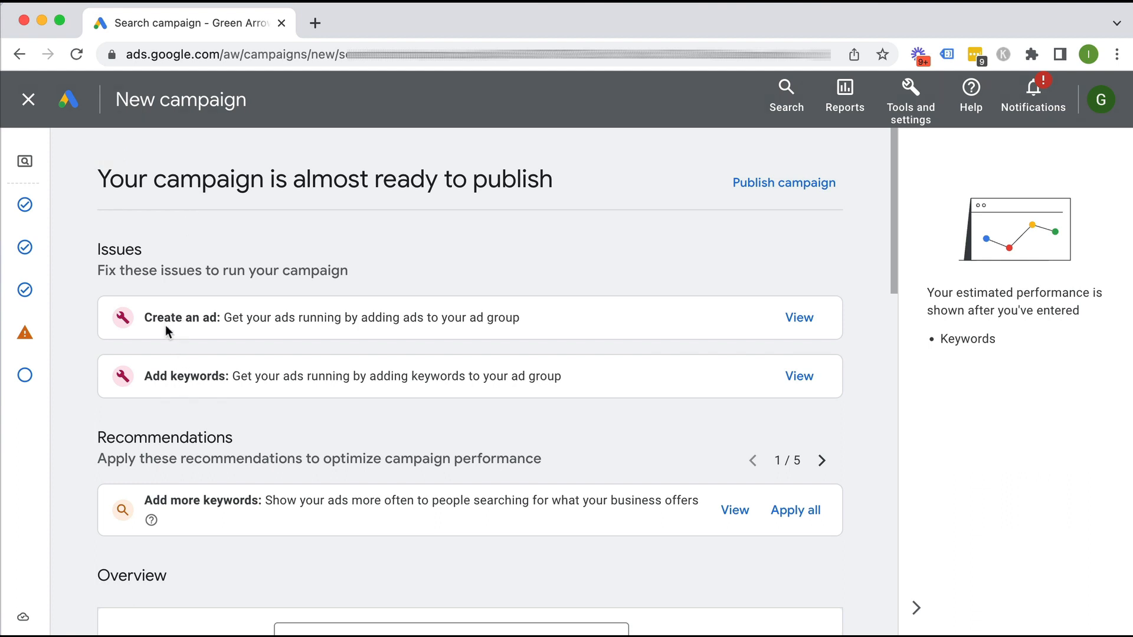
mouse_move(173, 404)
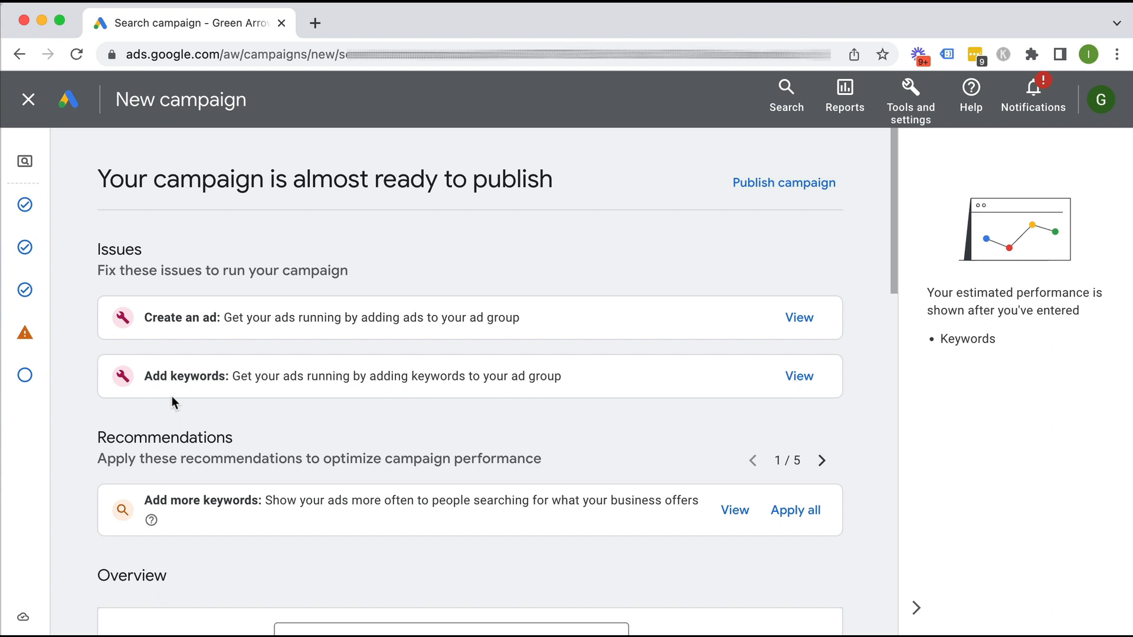
mouse_move(332, 399)
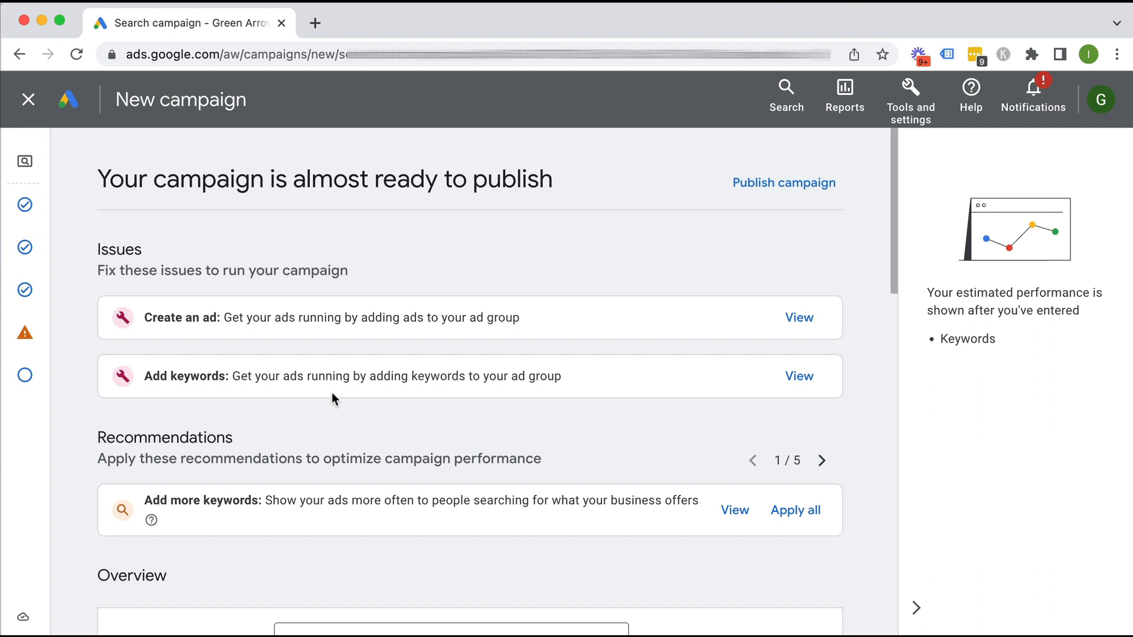
Publish Dynamic - Test despite the missing ads and keywords.
click(783, 182)
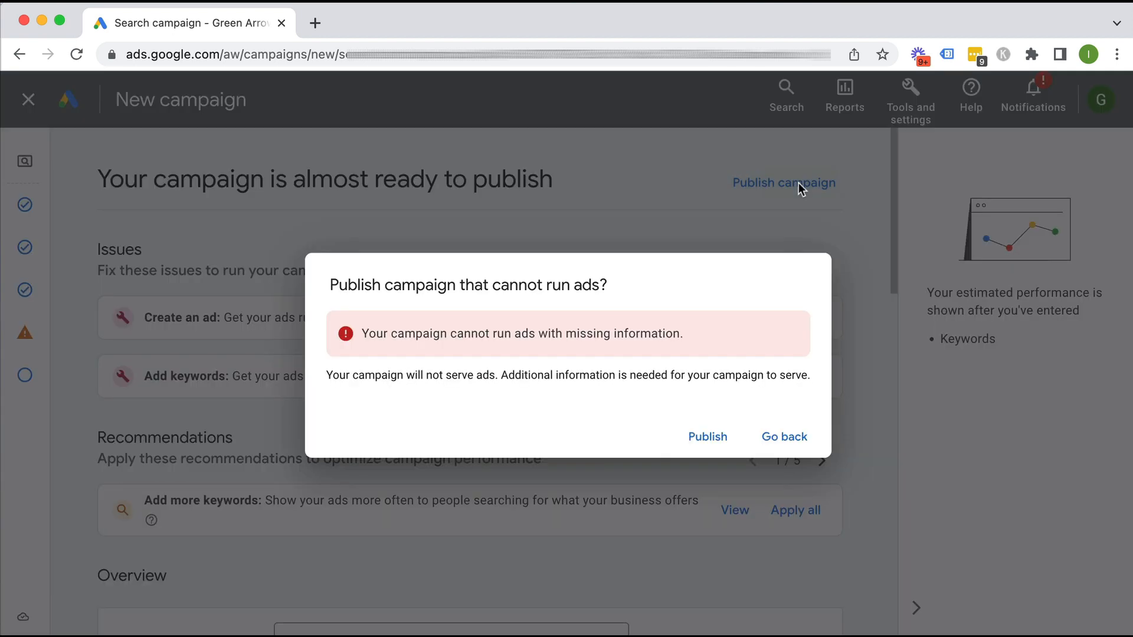
click(707, 437)
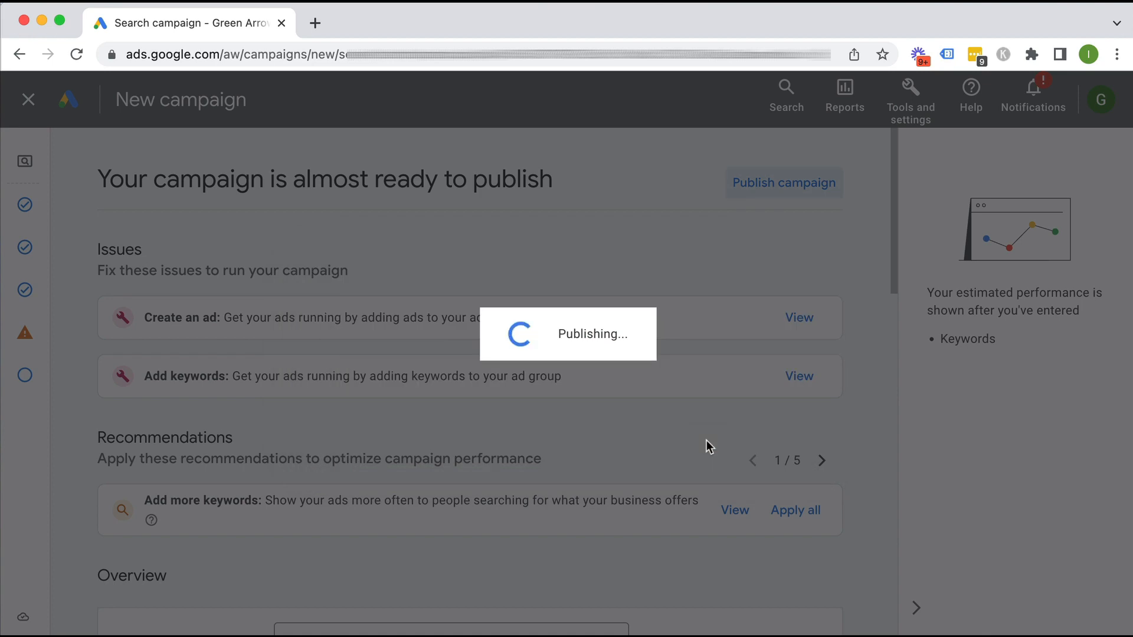
click(784, 183)
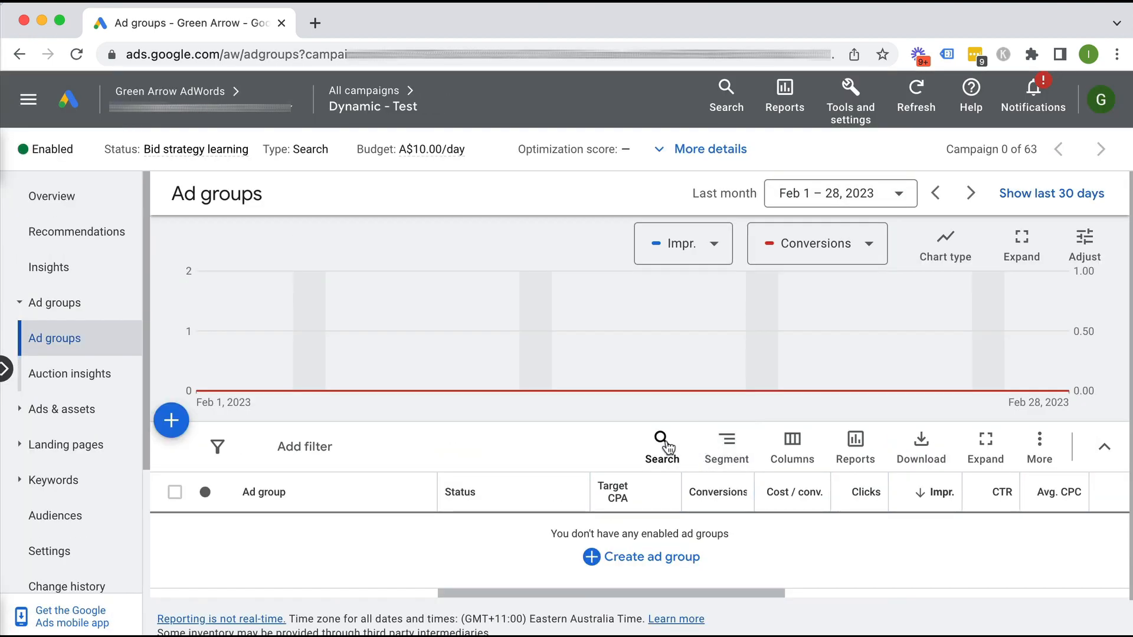
mouse_move(515, 444)
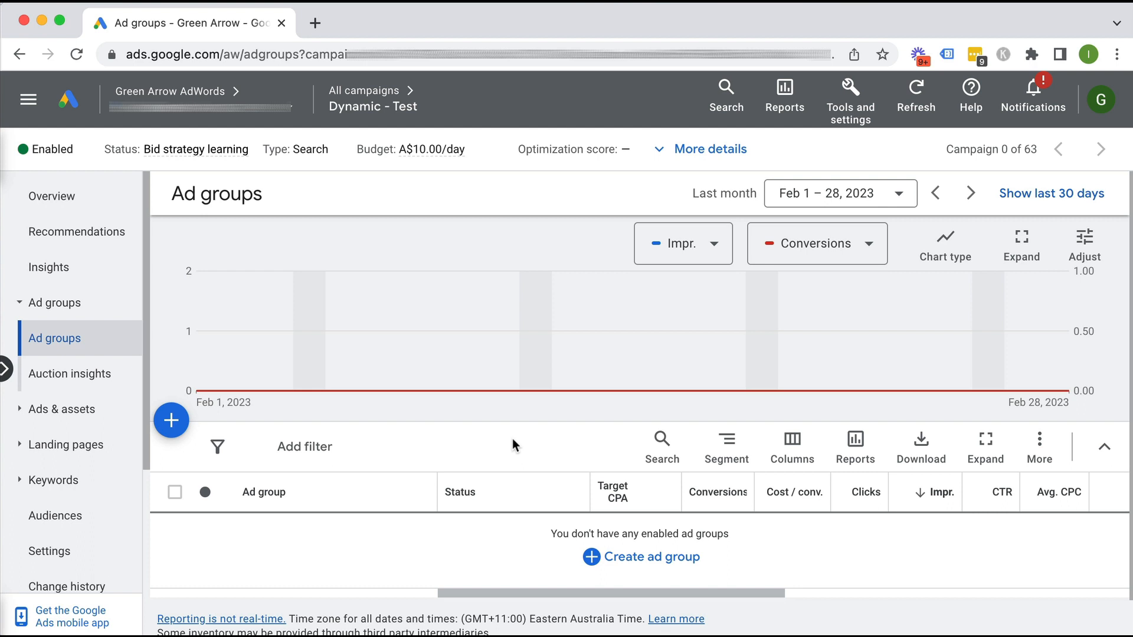
mouse_move(564, 510)
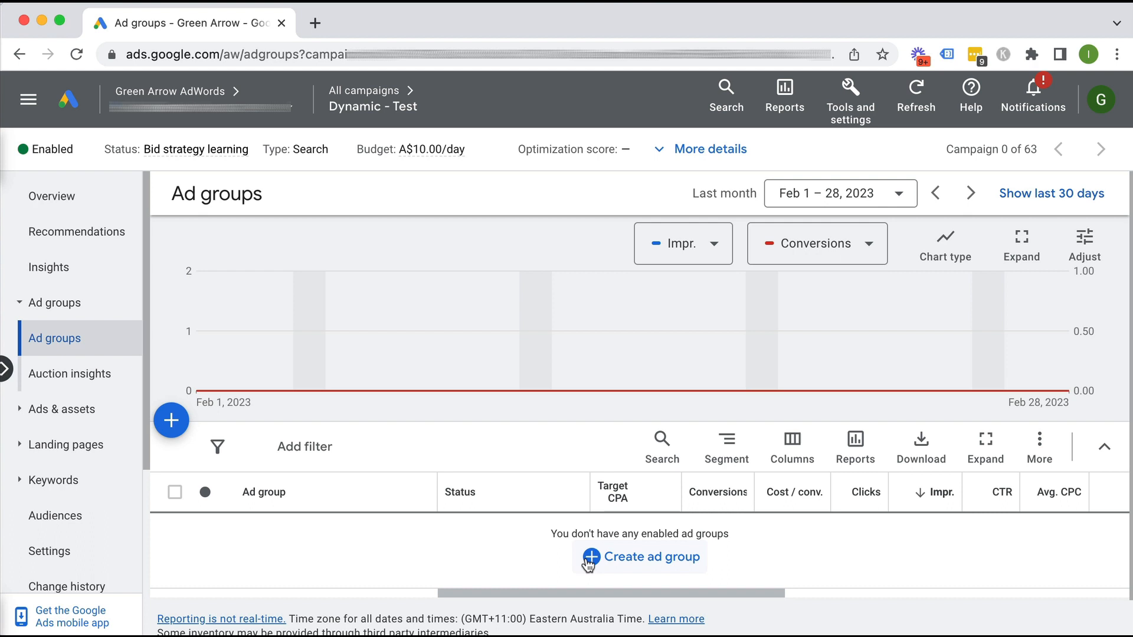
mouse_move(64, 559)
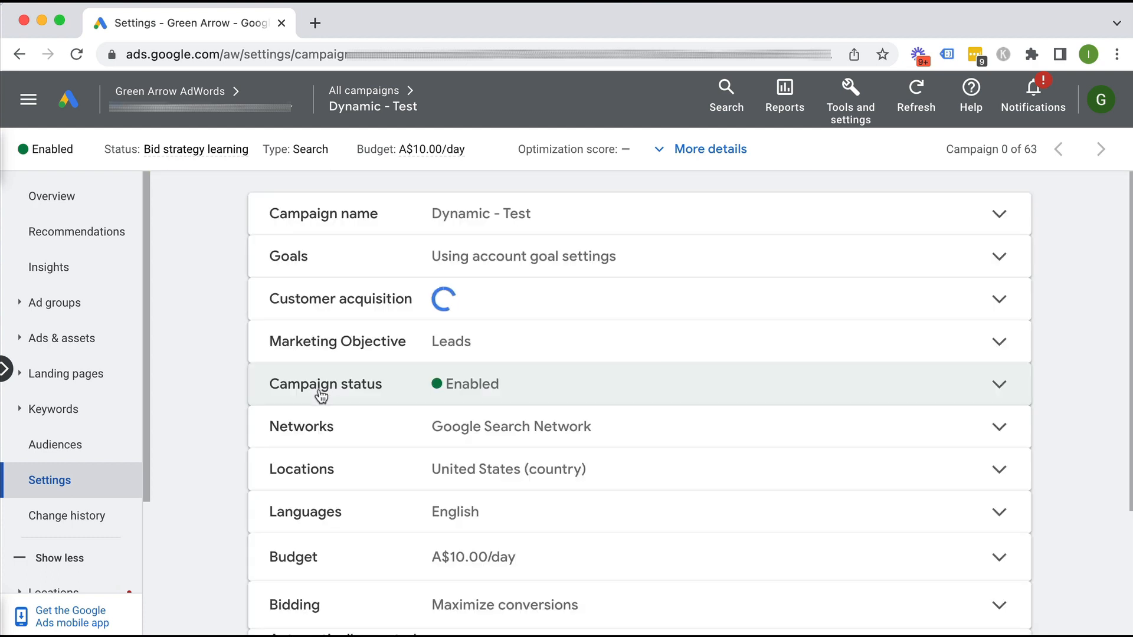
Save teachtraffic.com as the Dynamic Search Ads domain, in English.
scroll(down, 3)
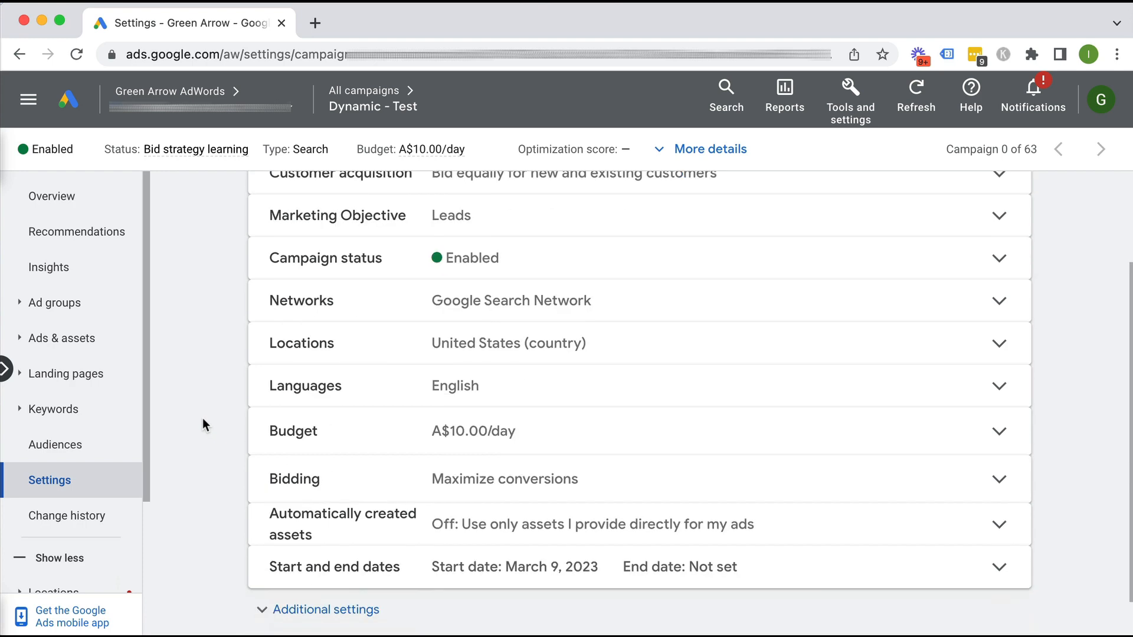
scroll(down, 3)
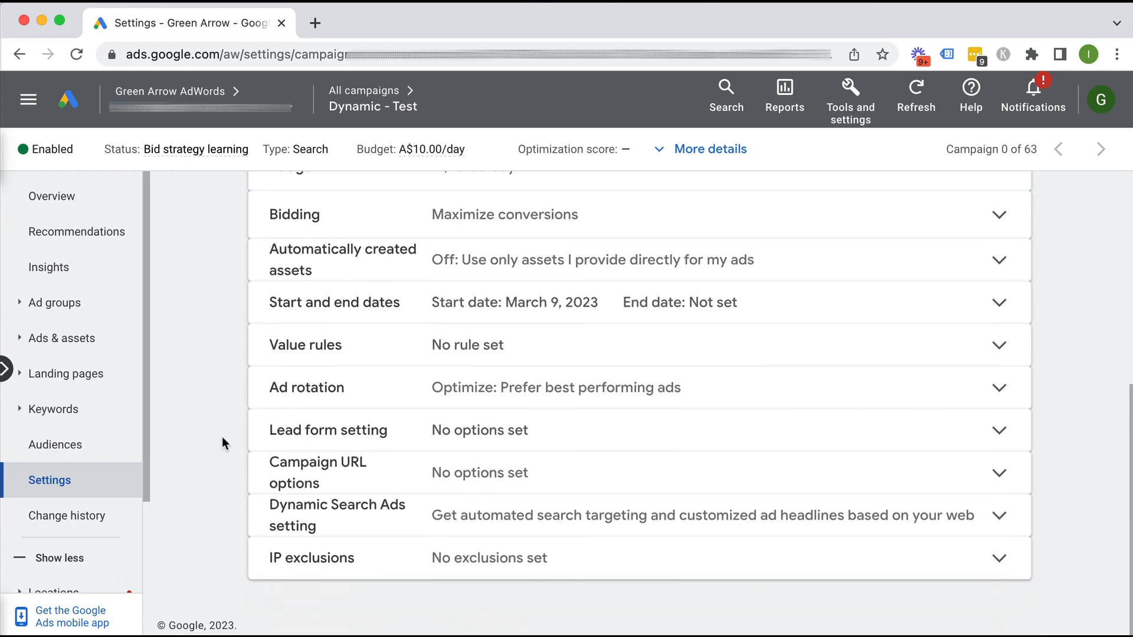
click(999, 516)
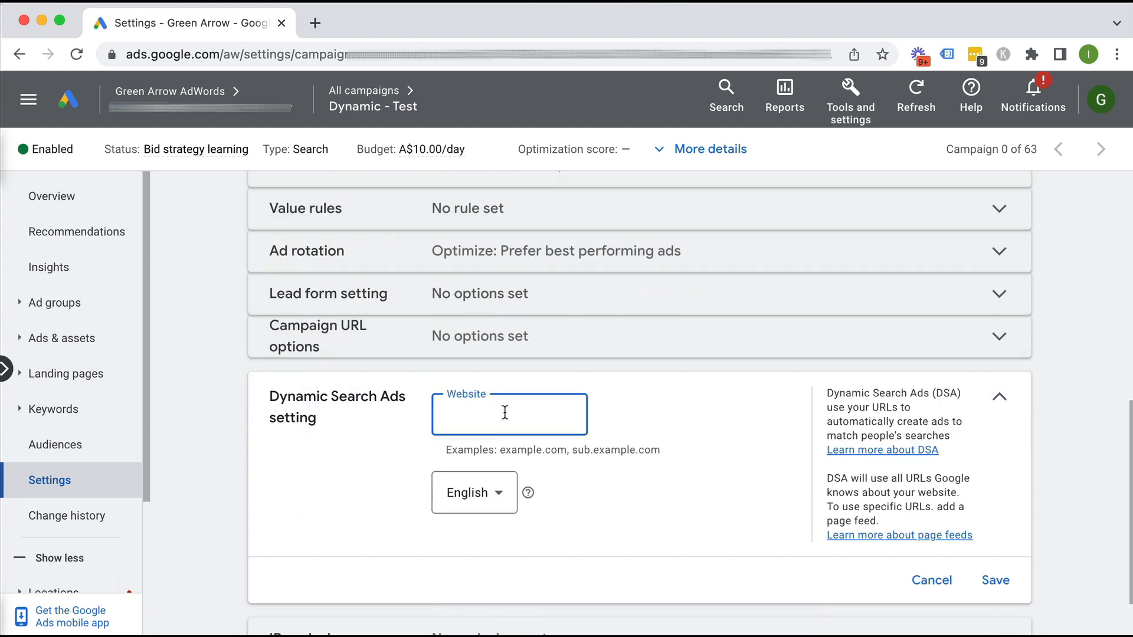
text(teachtraffic.com)
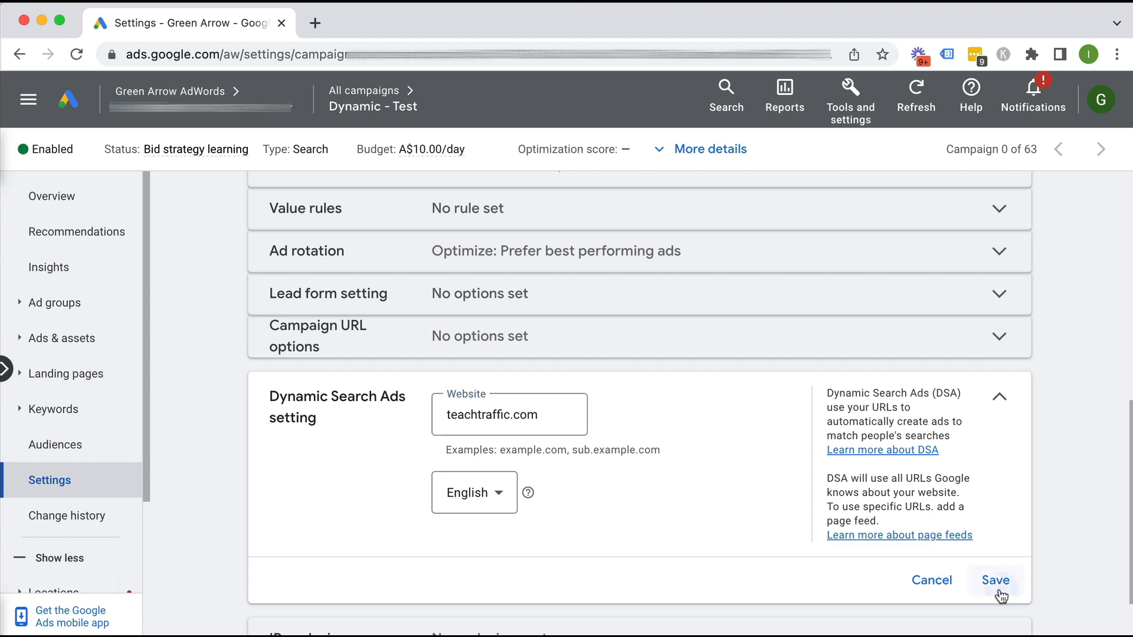
click(996, 580)
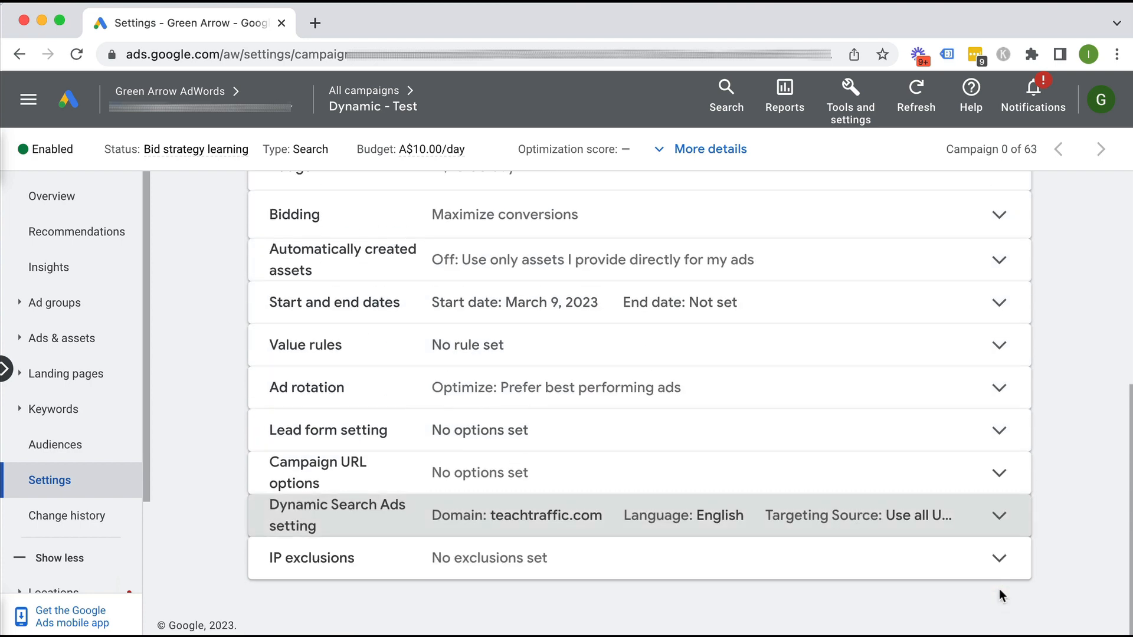
mouse_move(229, 400)
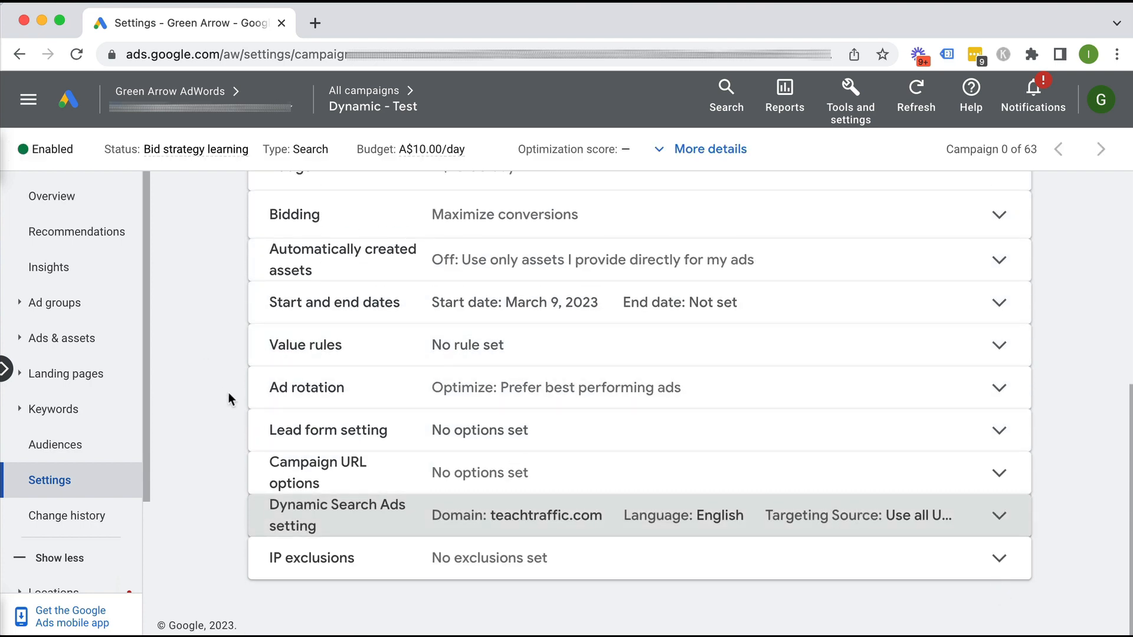
scroll(up, 3)
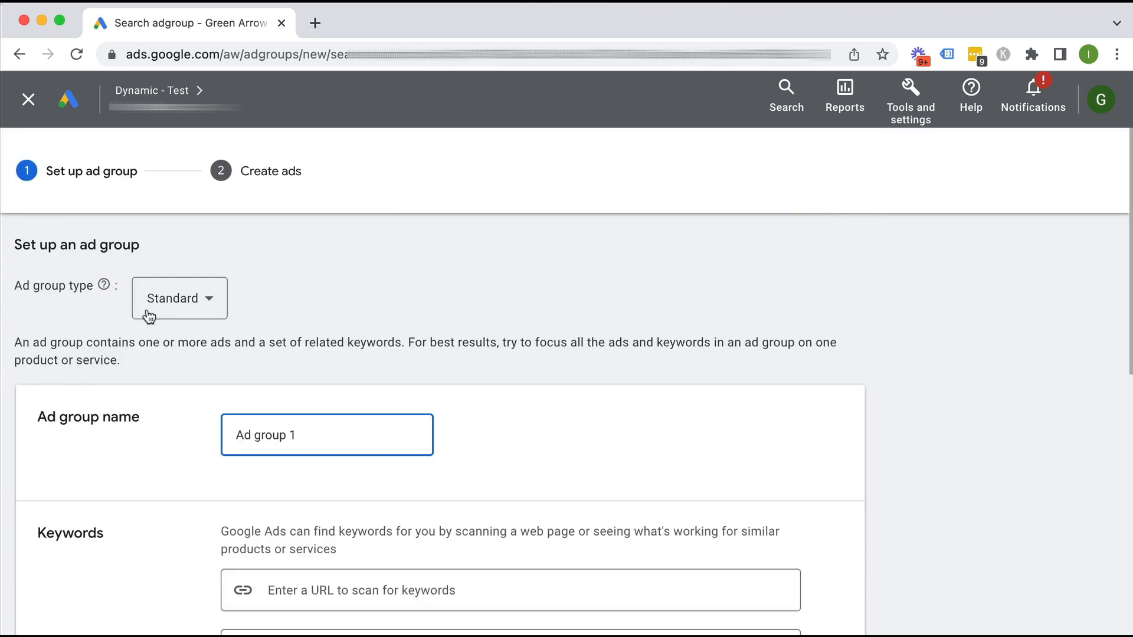
Switch the new ad group type to Dynamic and name it 'All web pages'.
click(179, 298)
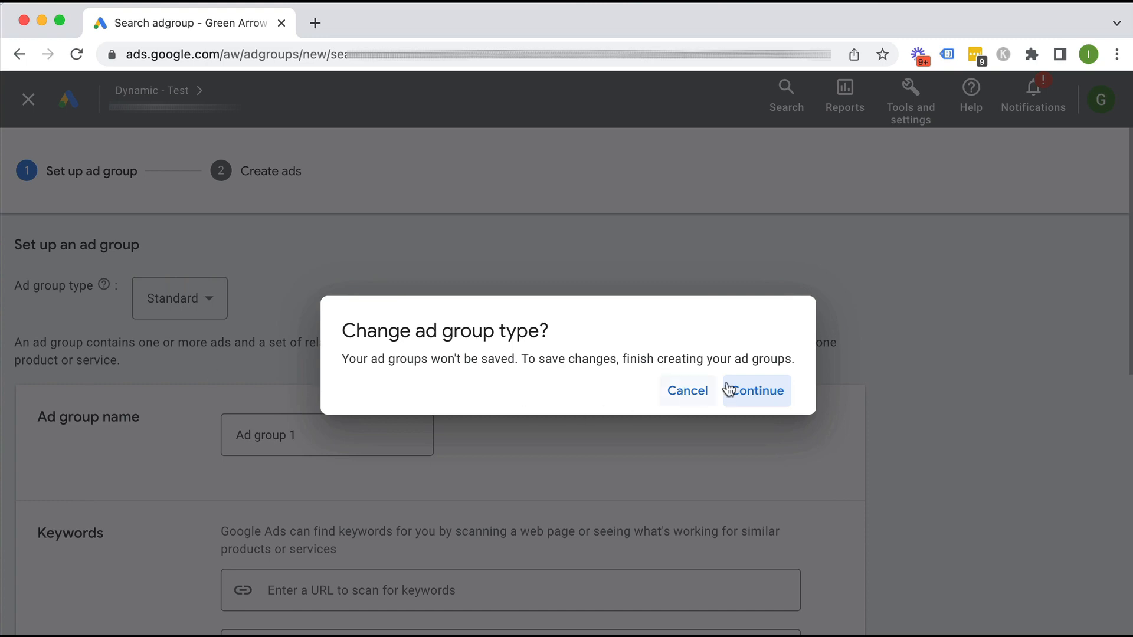
click(757, 390)
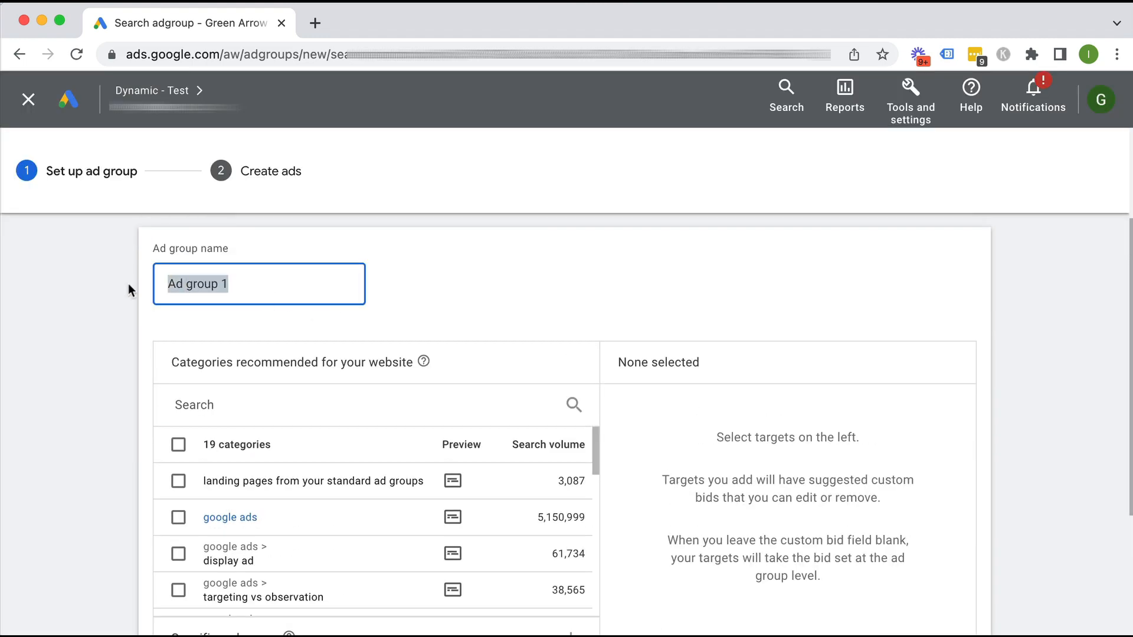
text(All web pages)
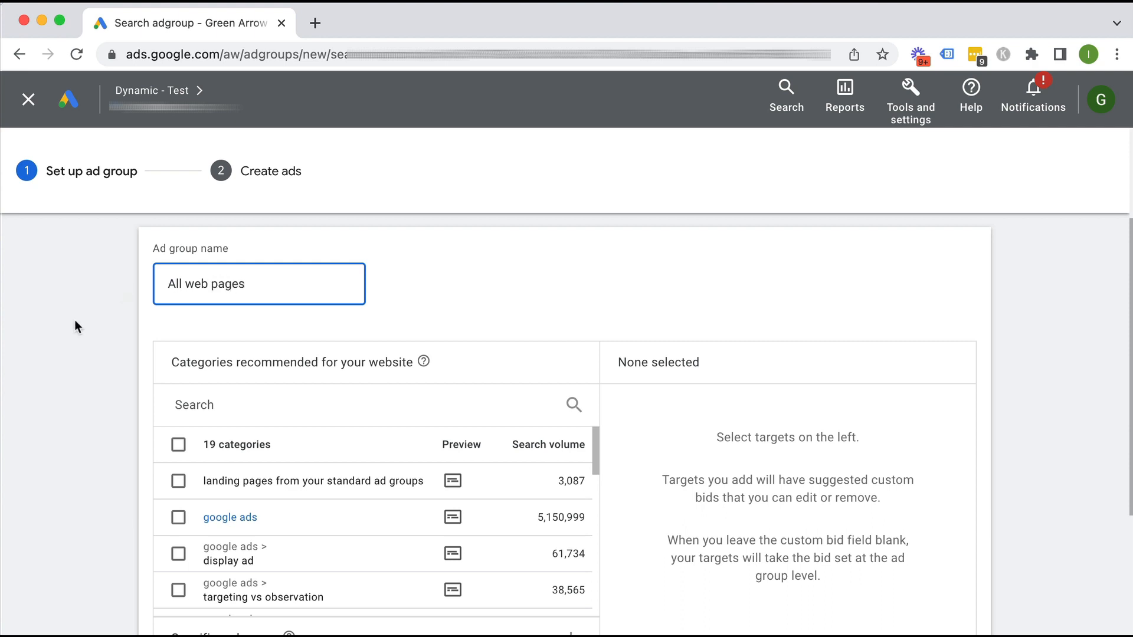
scroll(down, 3)
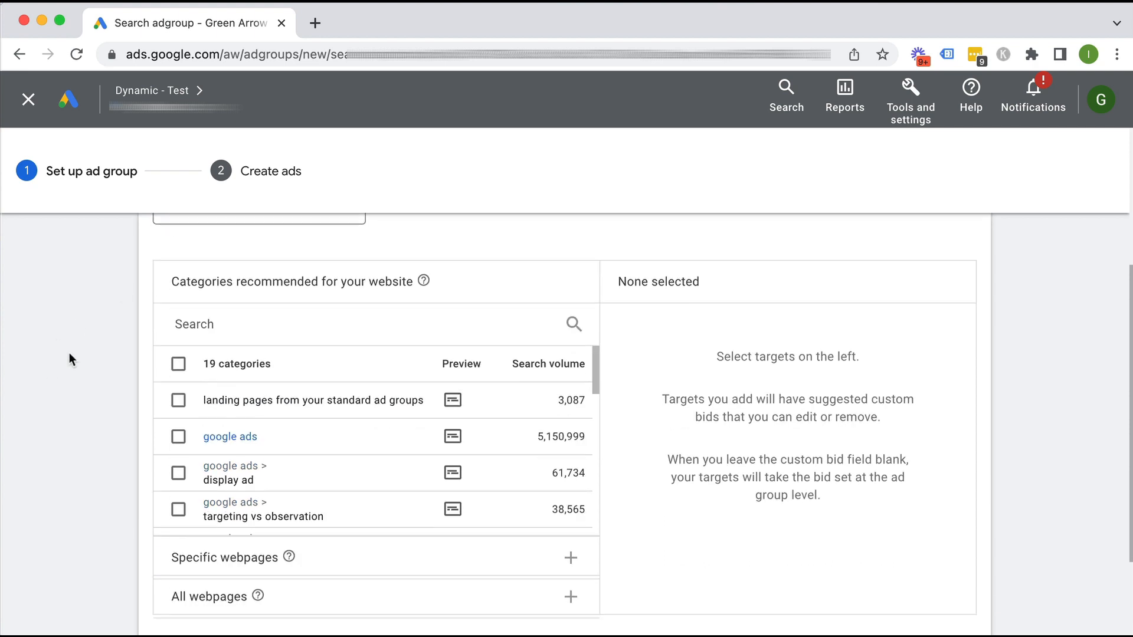
scroll(down, 3)
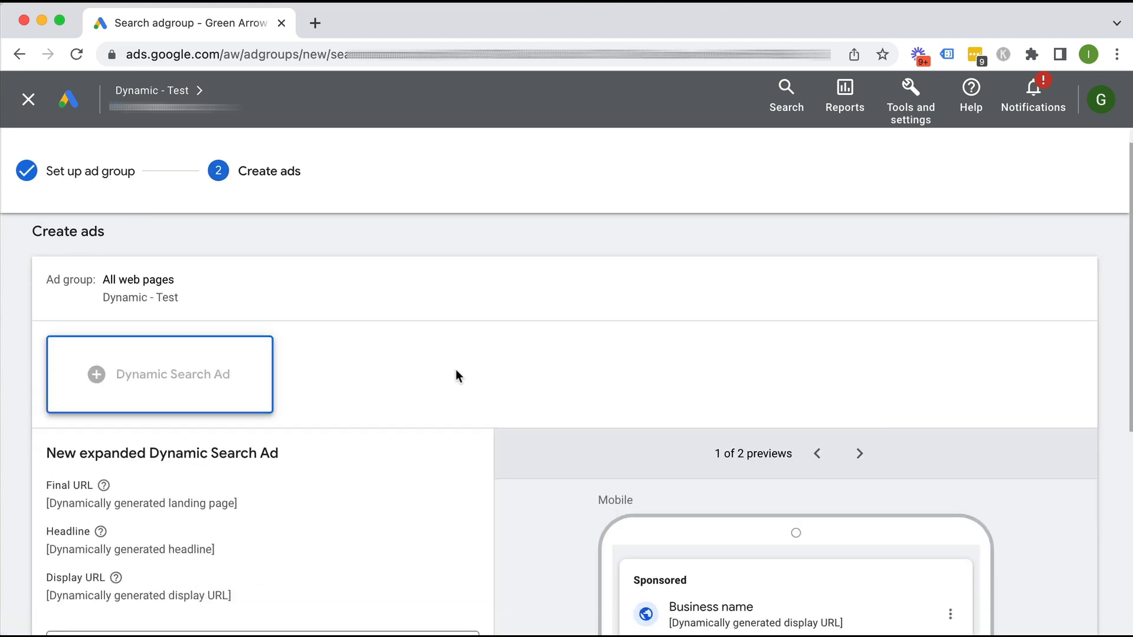
Complete the two-description dynamic search ad and save the All web pages ad group.
scroll(down, 3)
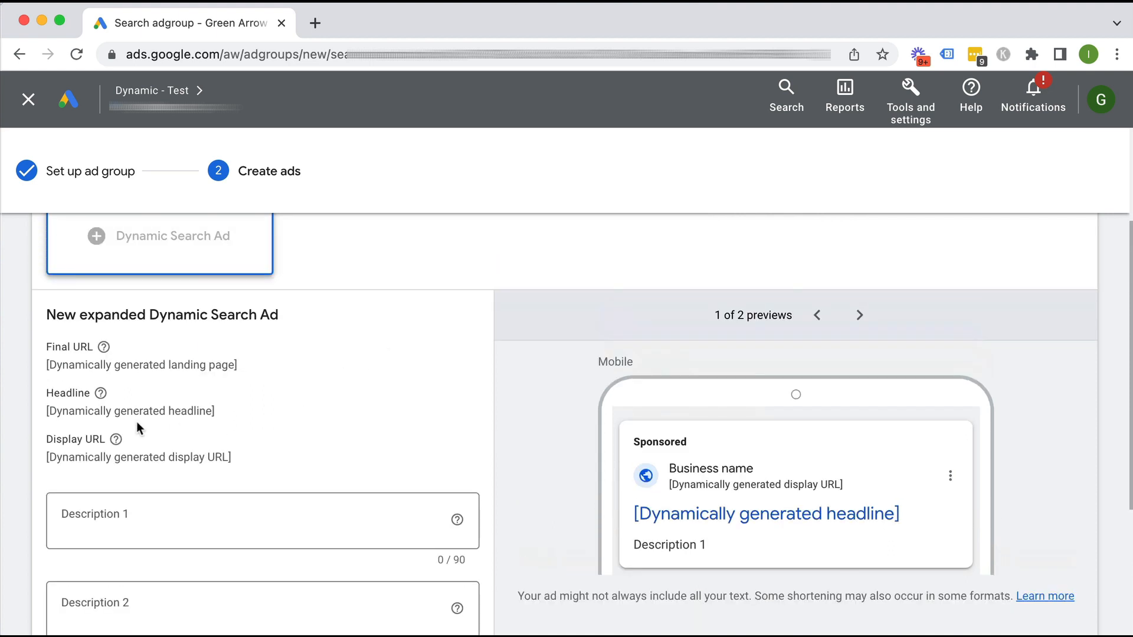
mouse_move(124, 359)
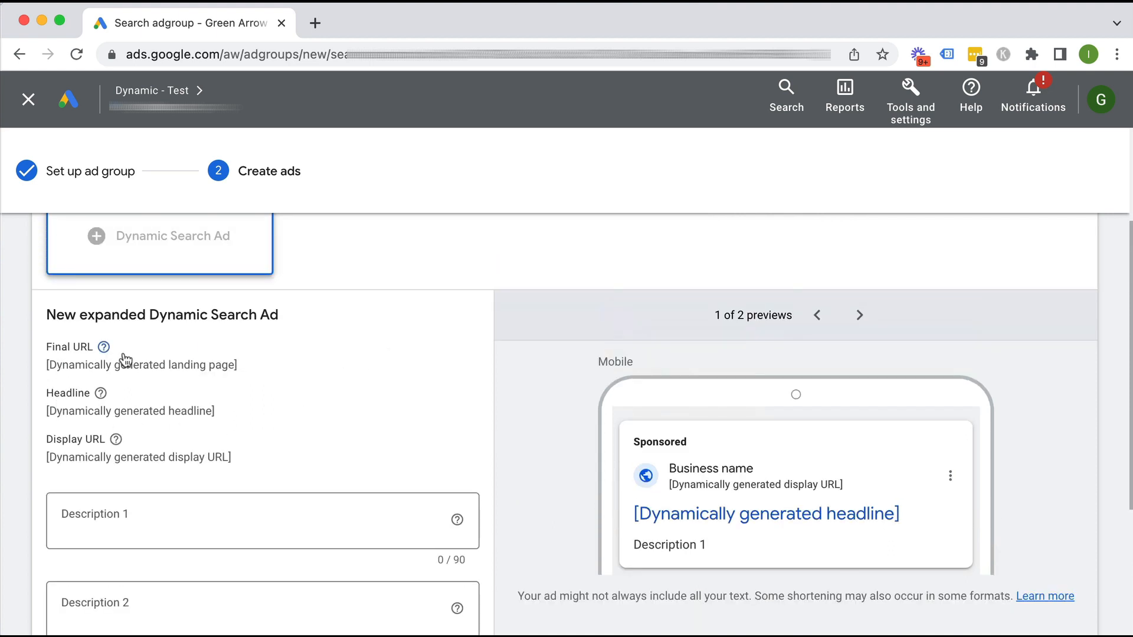
mouse_move(120, 371)
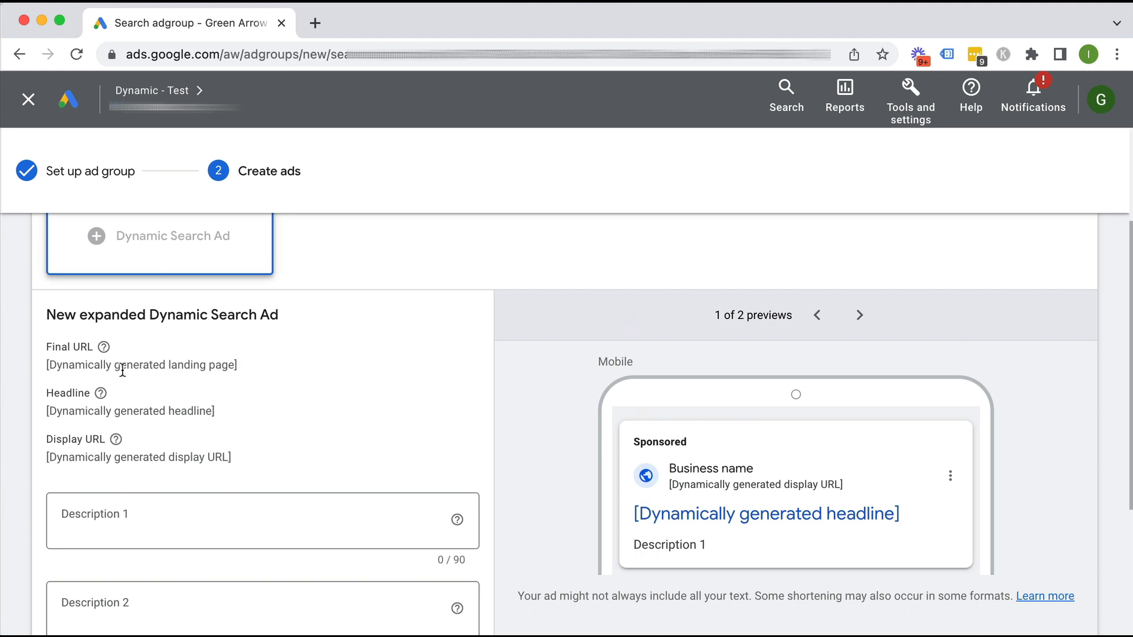
mouse_move(72, 430)
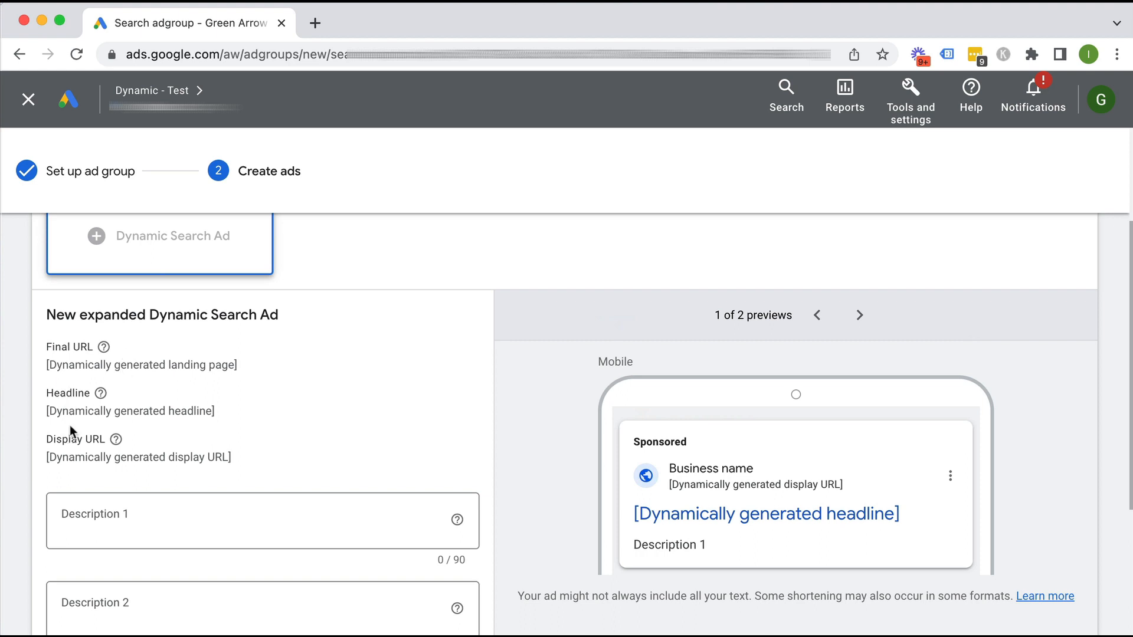
scroll(down, 3)
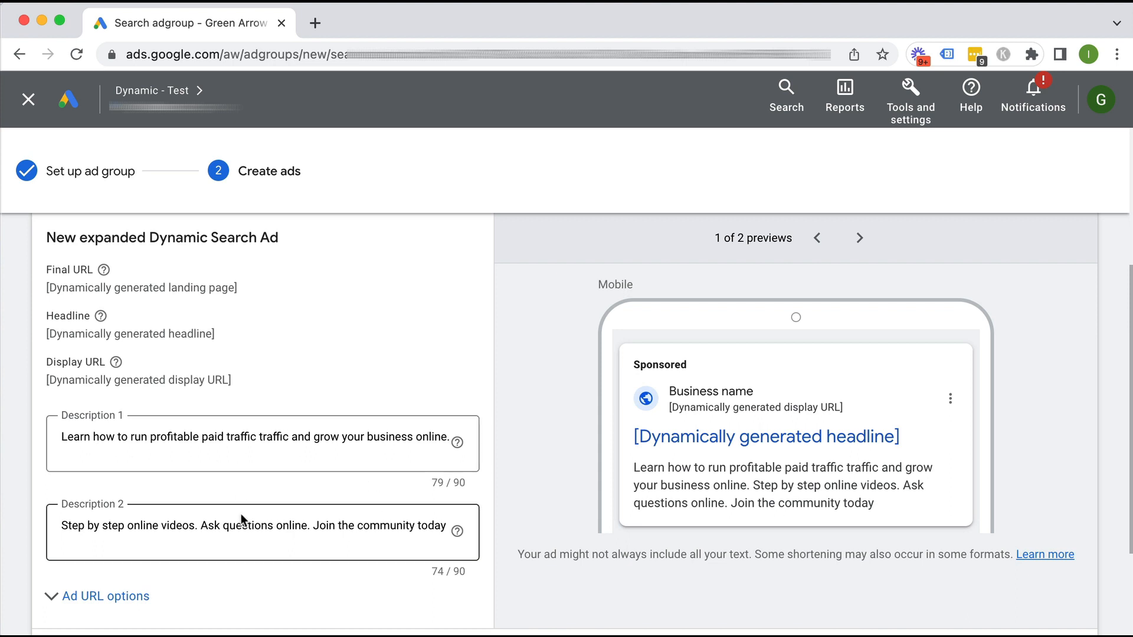
scroll(down, 3)
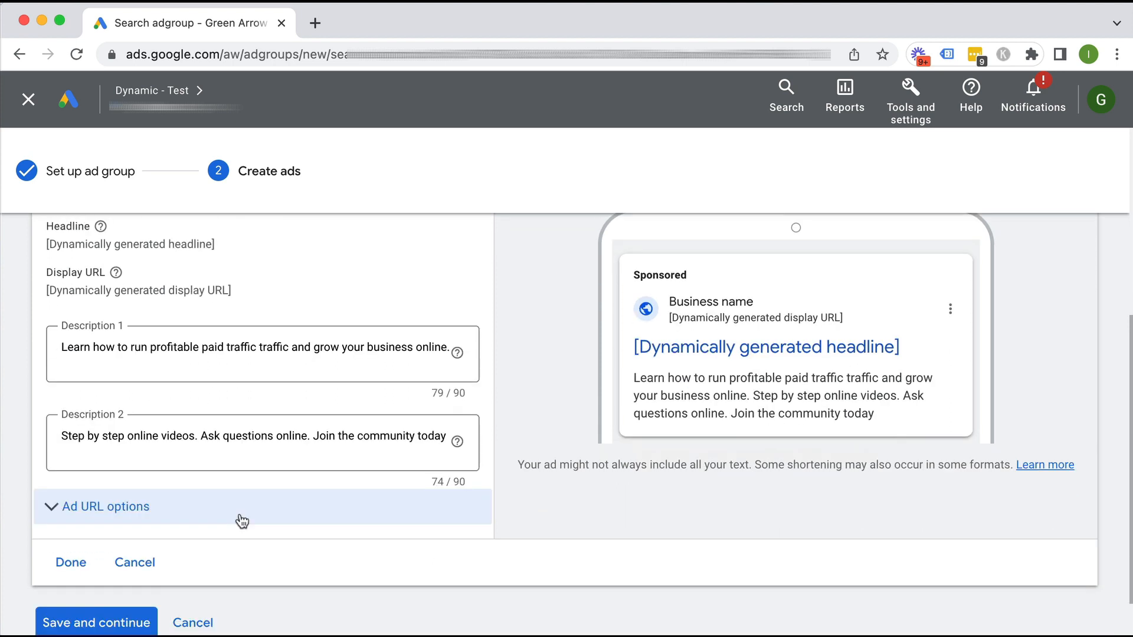
click(71, 562)
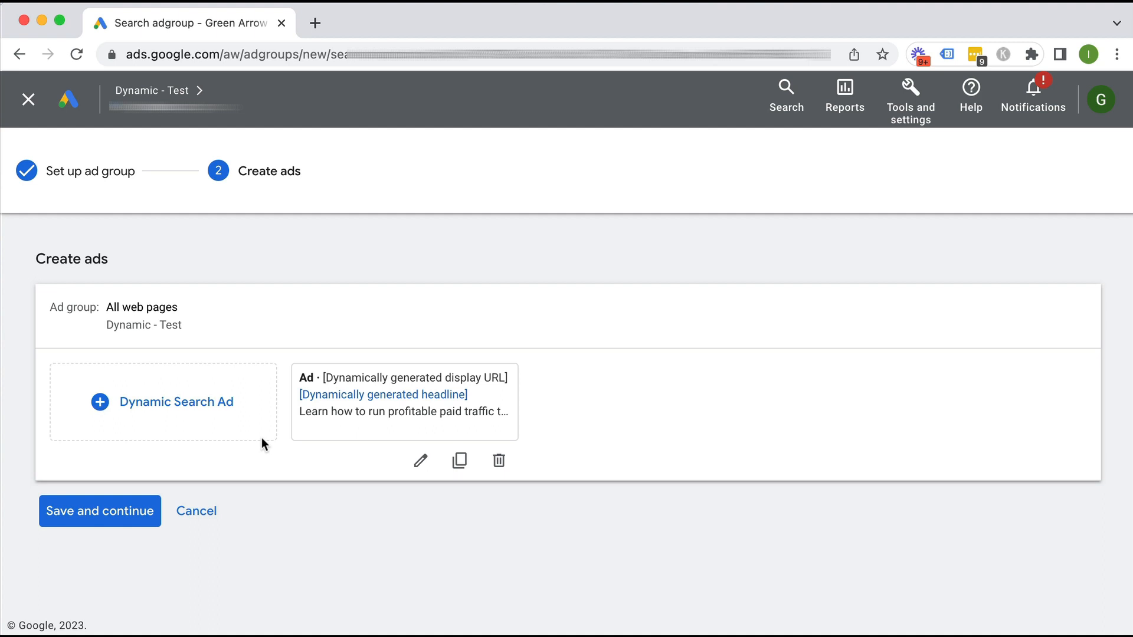
mouse_move(205, 285)
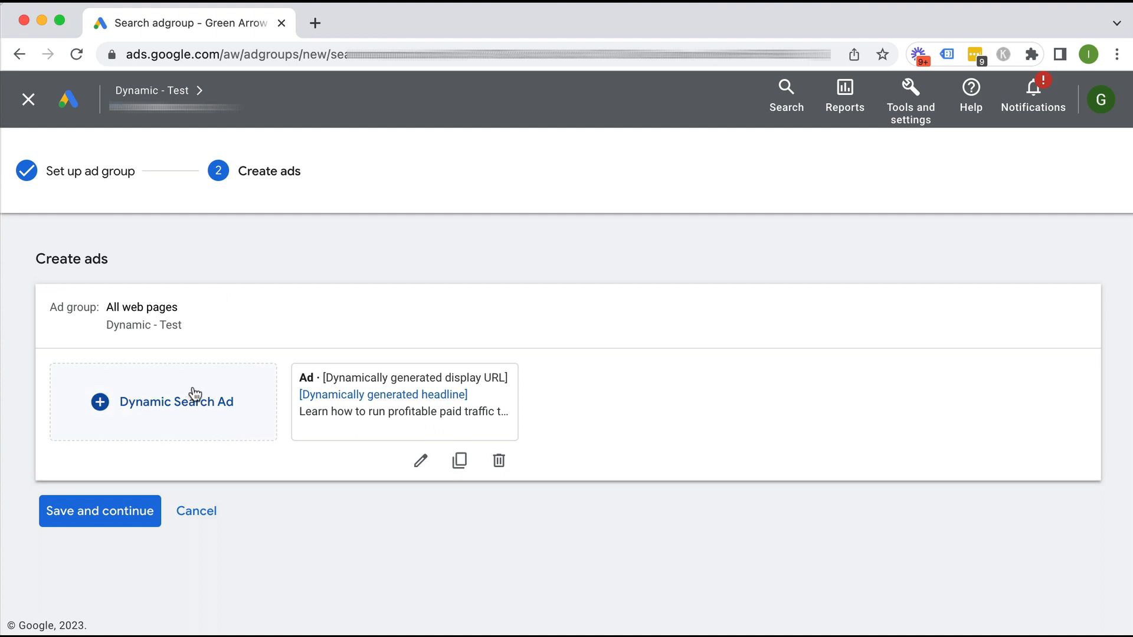
mouse_move(225, 327)
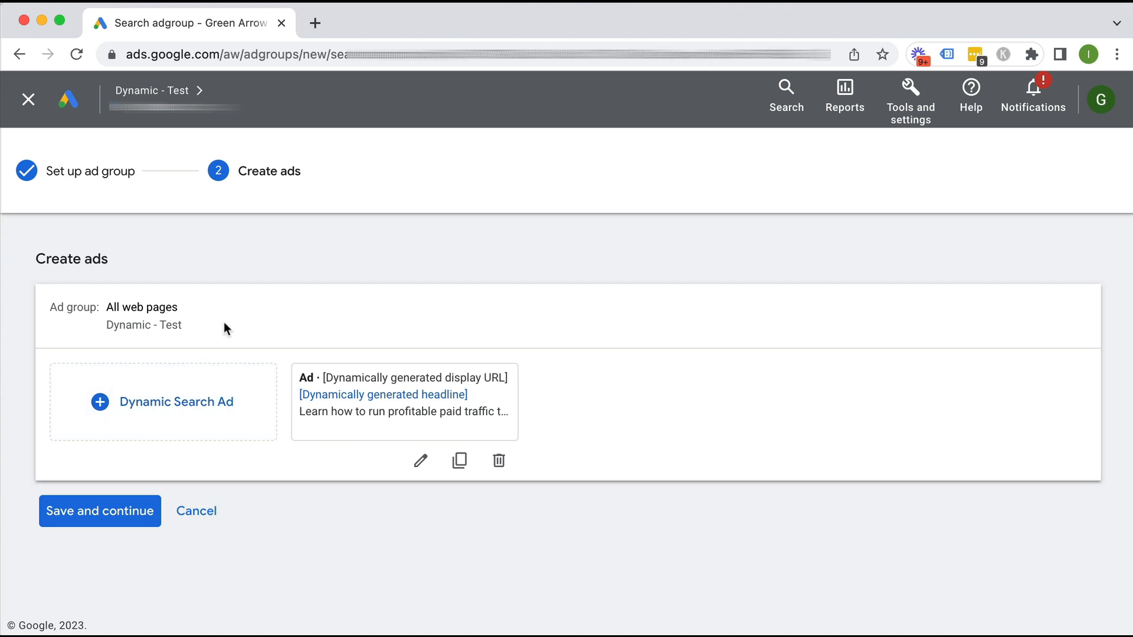
click(99, 511)
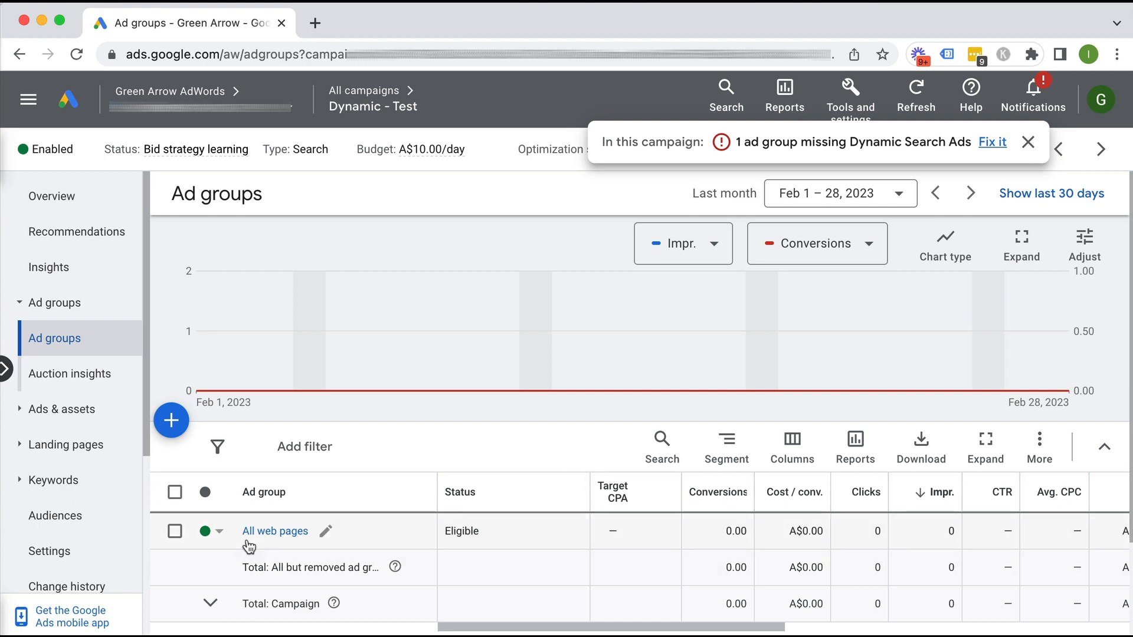
mouse_move(564, 447)
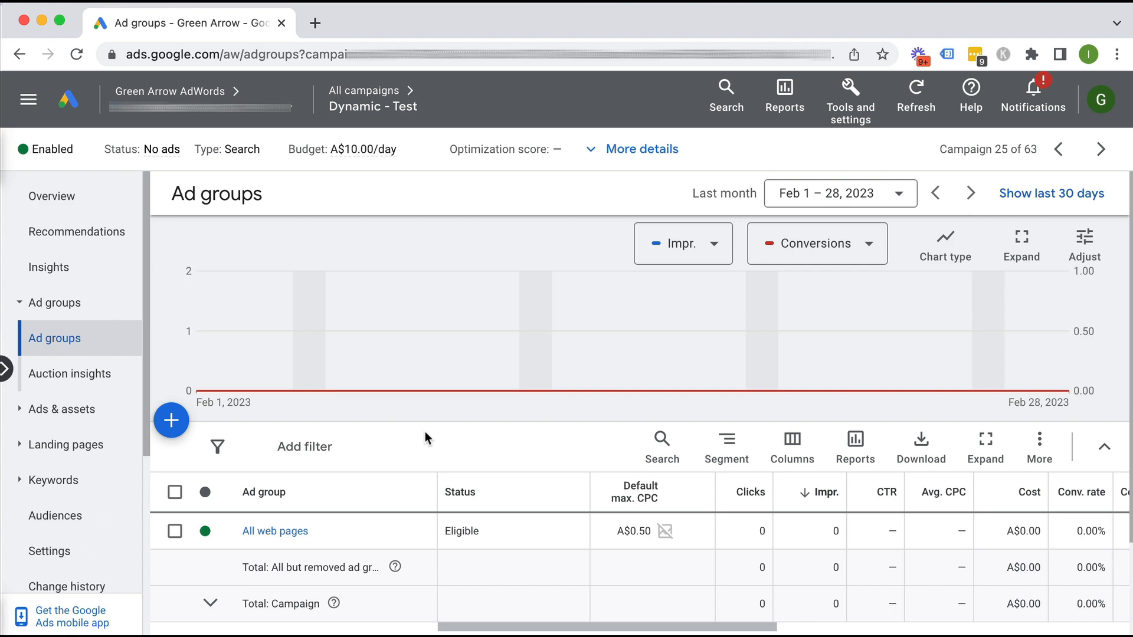
mouse_move(434, 436)
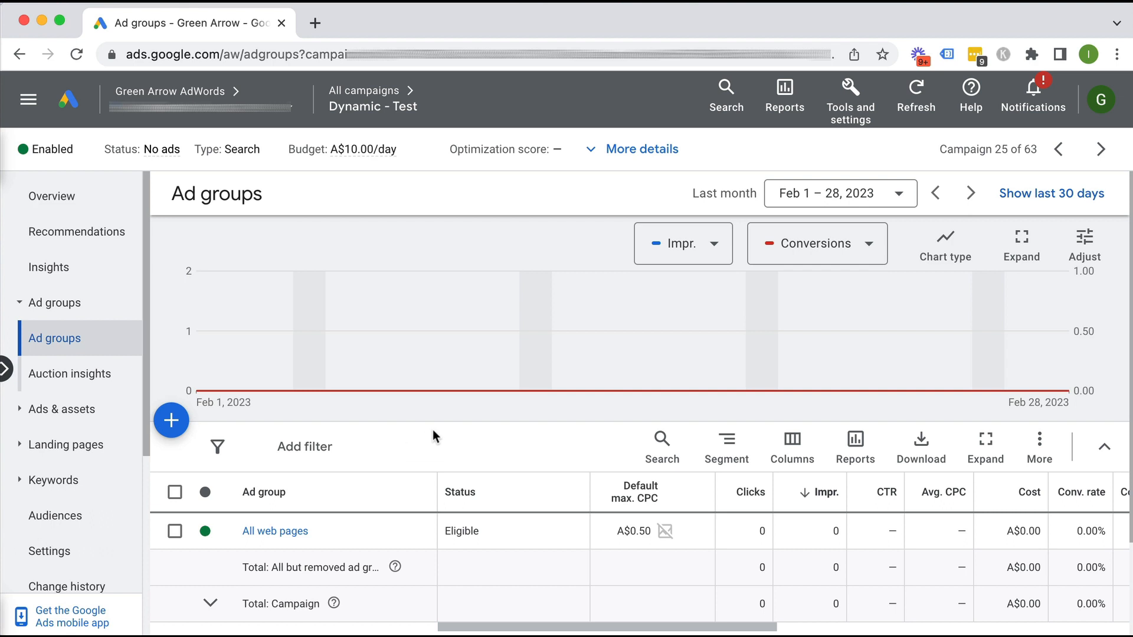
mouse_move(96, 441)
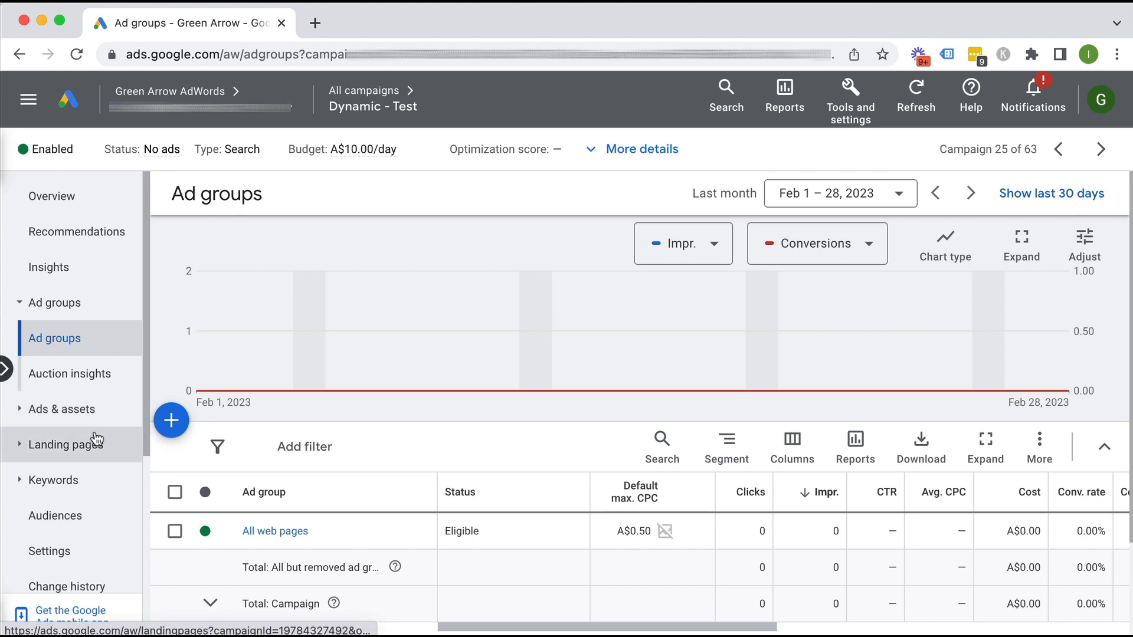
Open the All web pages ad group and go to its Negative dynamic ad targets page.
click(274, 531)
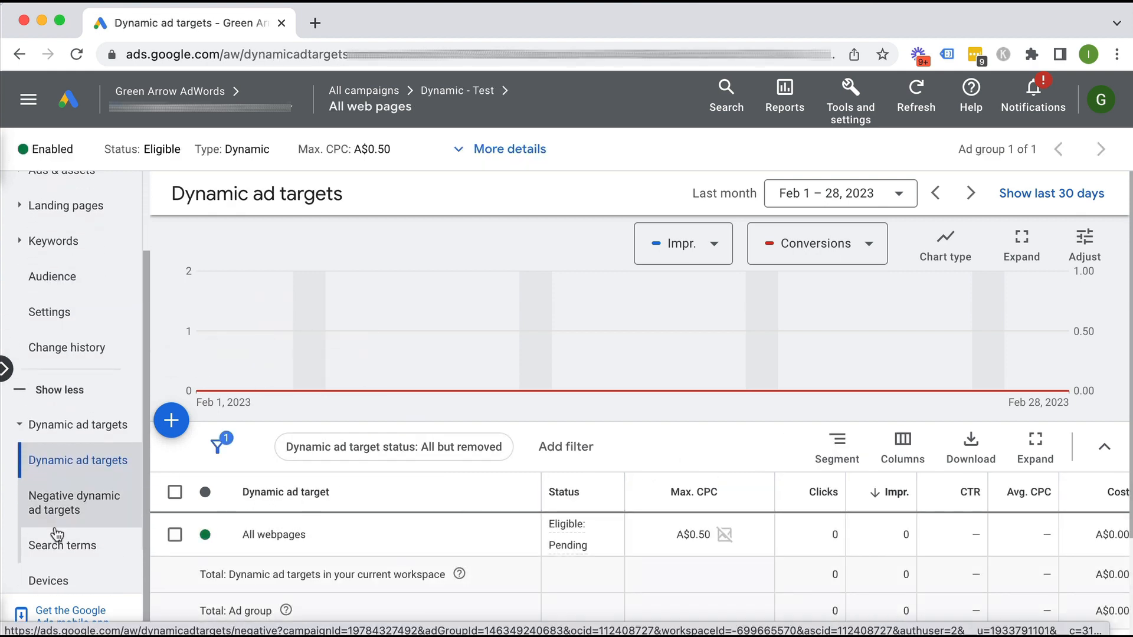
click(74, 502)
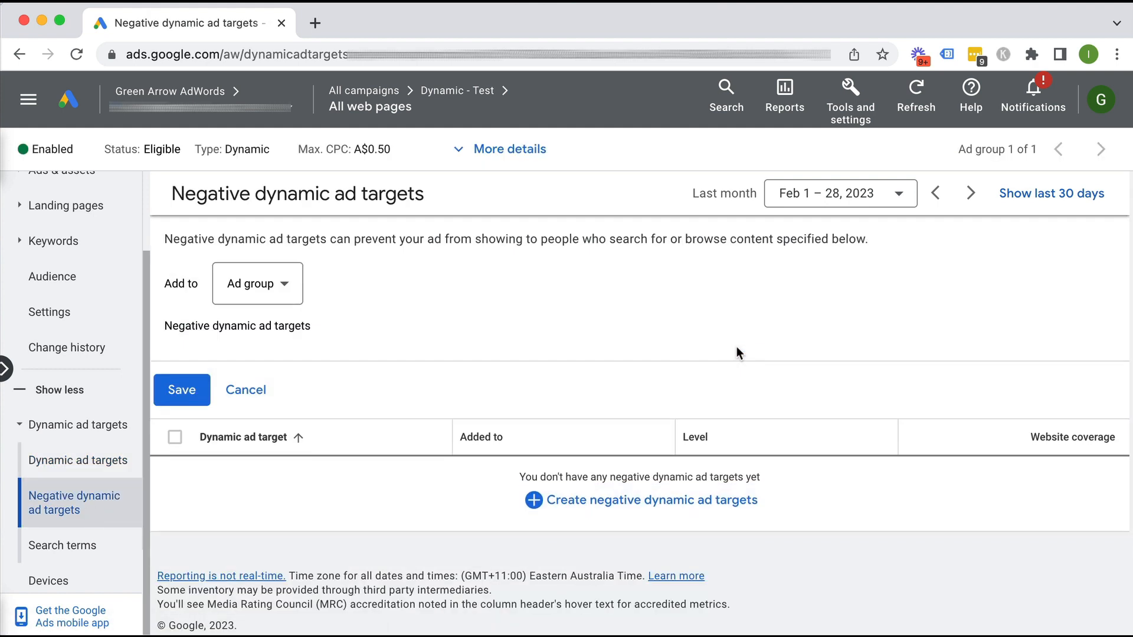
click(641, 500)
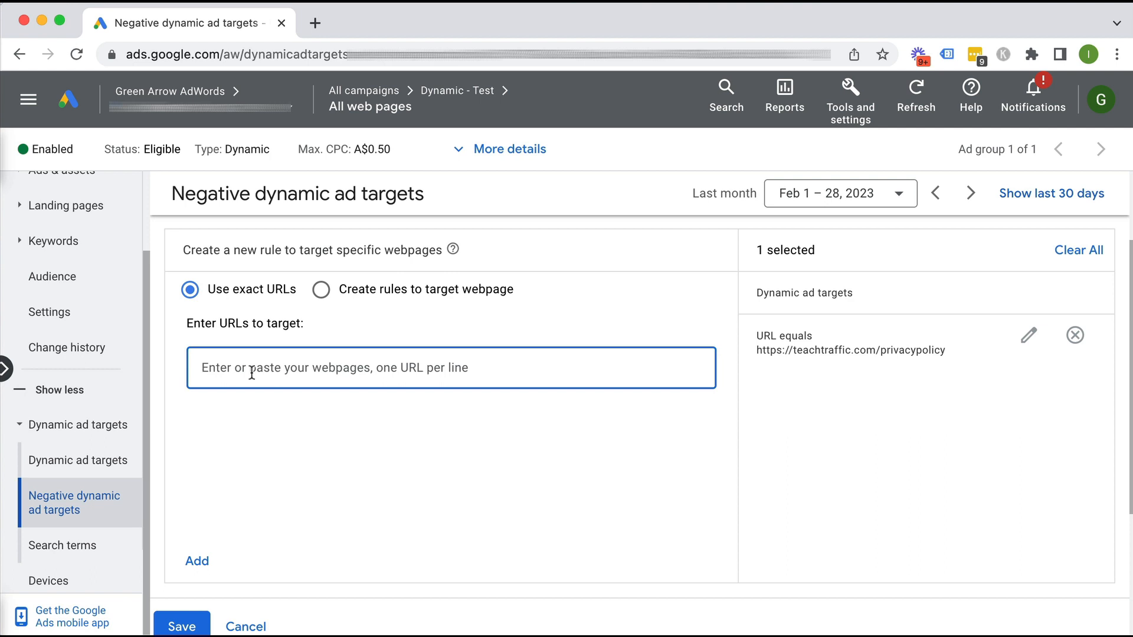
text(https://teachtraffic.com/contact/)
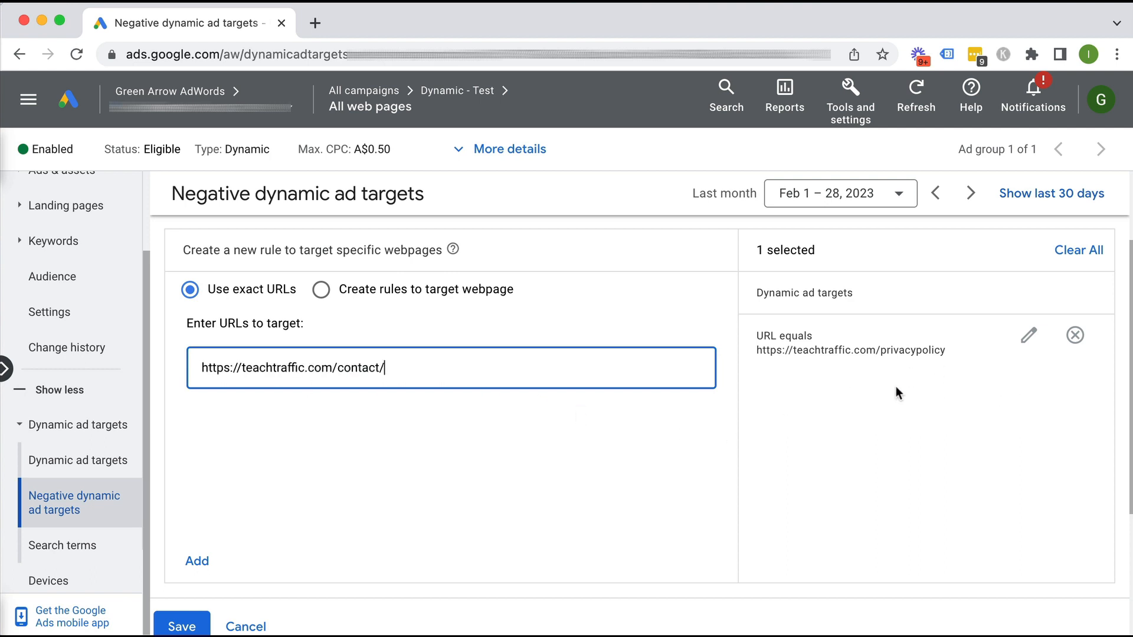
mouse_move(440, 355)
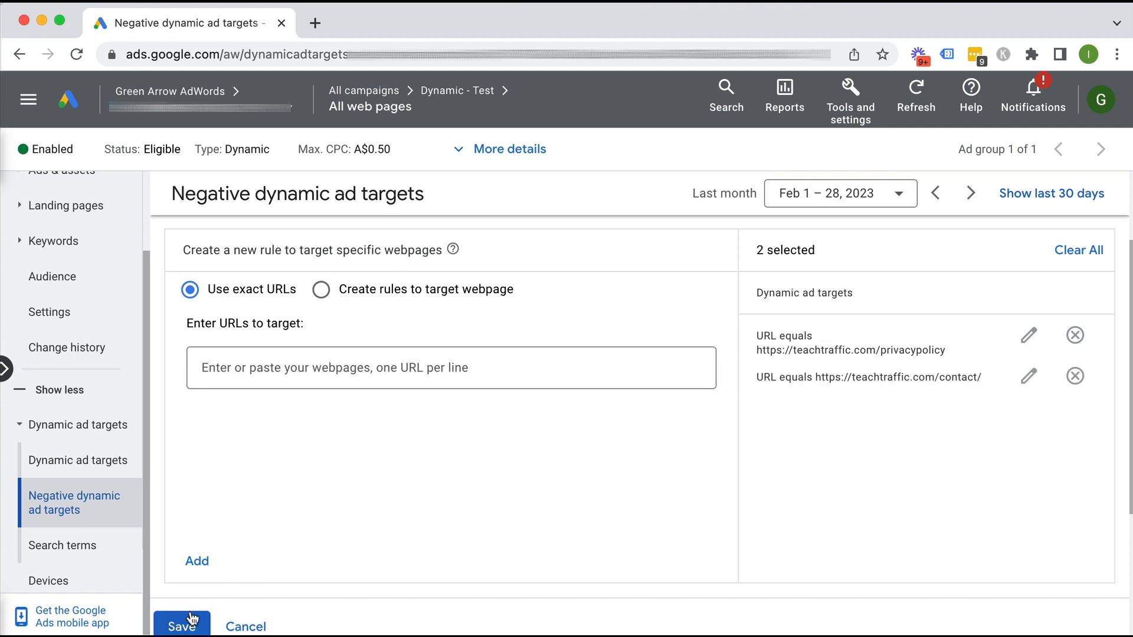
click(182, 627)
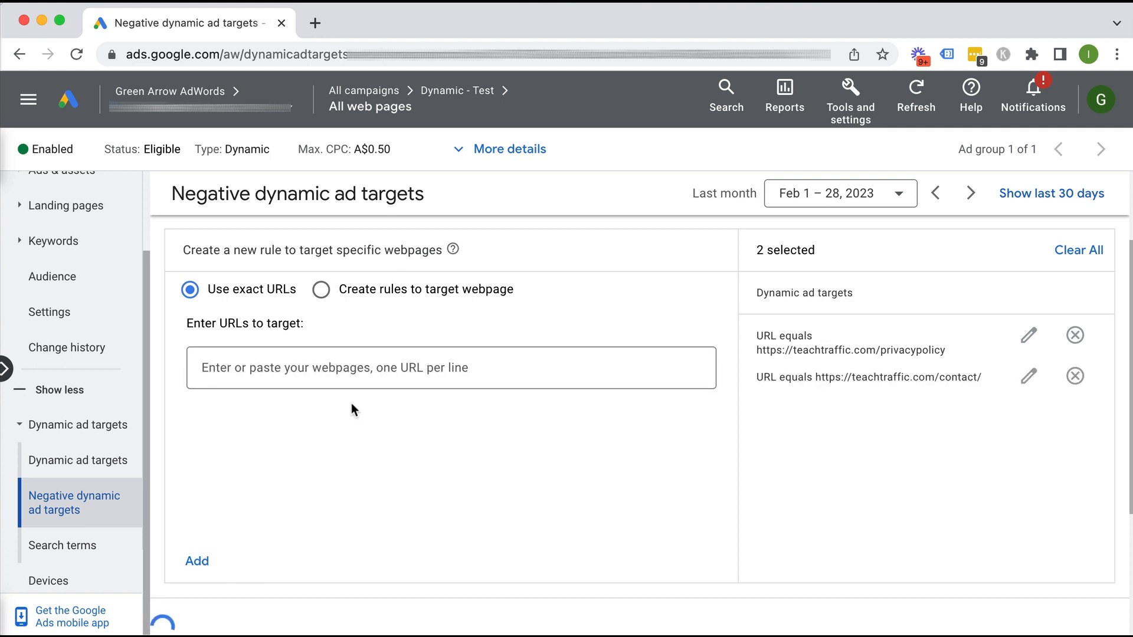
click(197, 561)
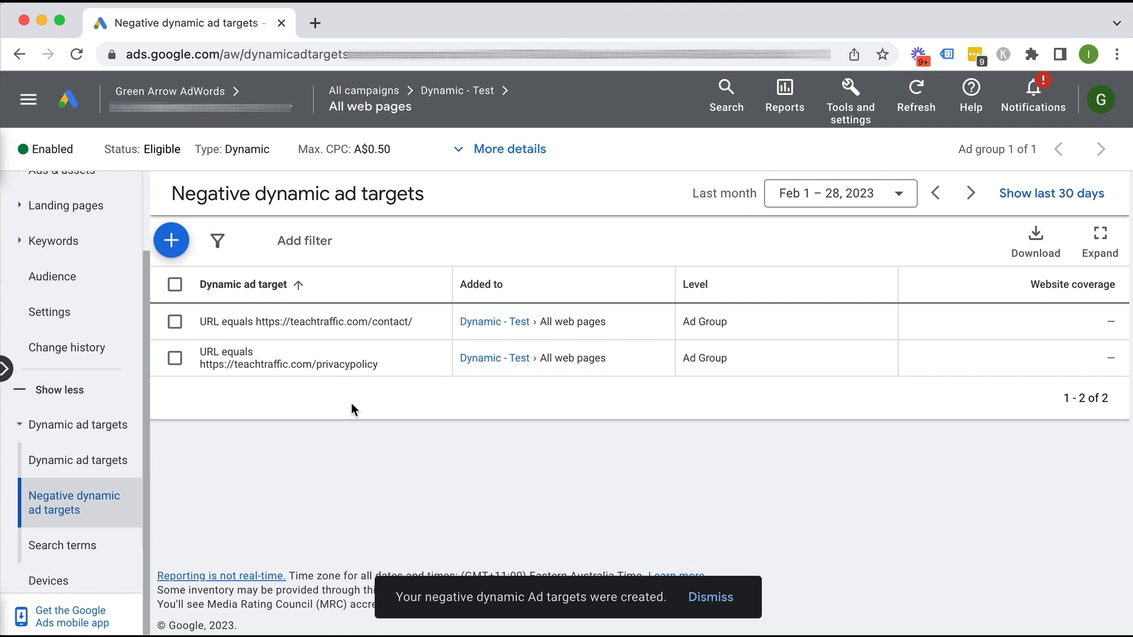